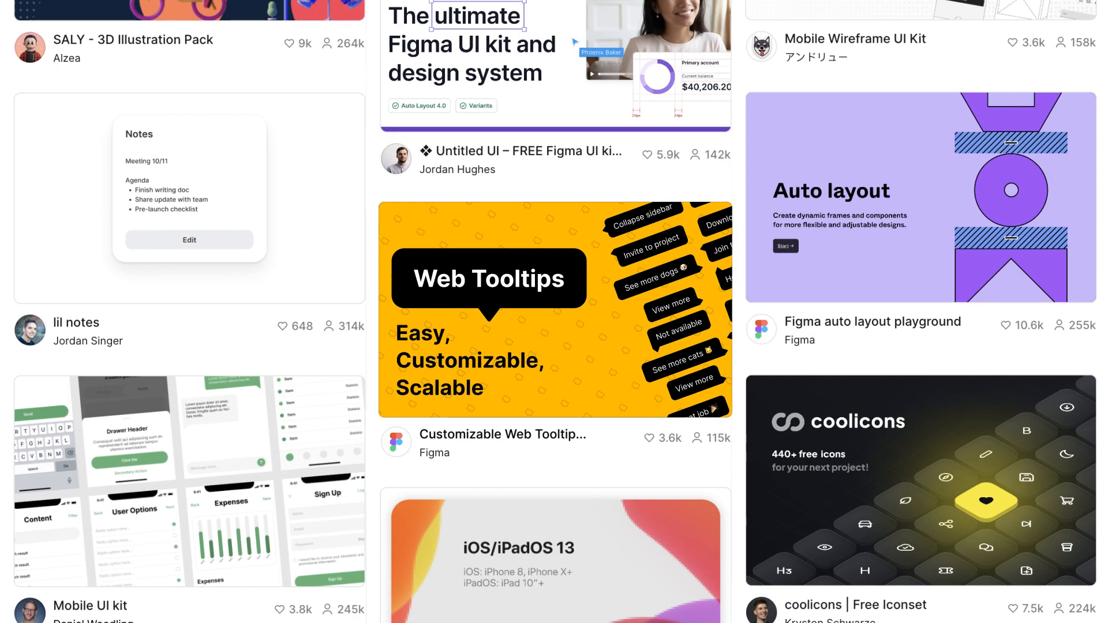
Browse the Community feed past Customizable Web Tooltips and start publishing the Tooltip file
scroll("down", 3)
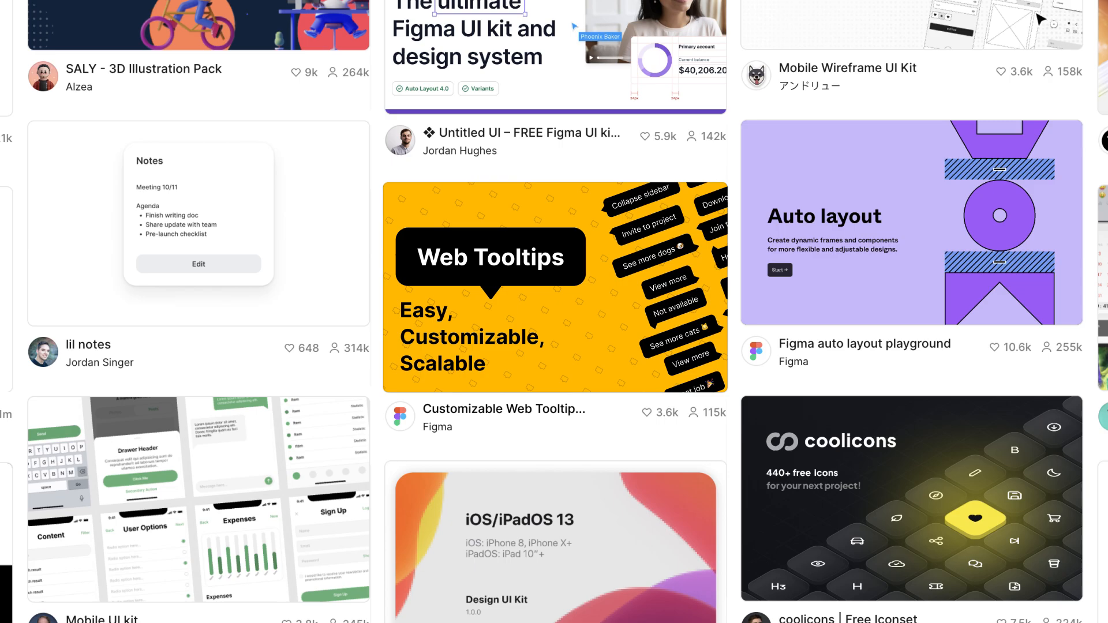
scroll("down", 3)
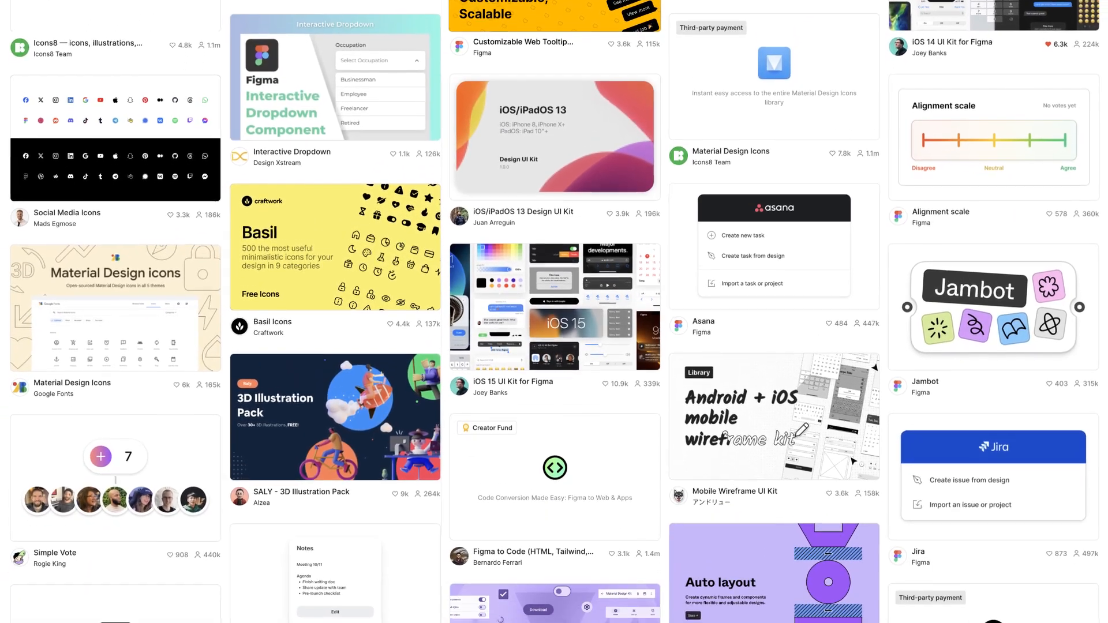
scroll("down", 3)
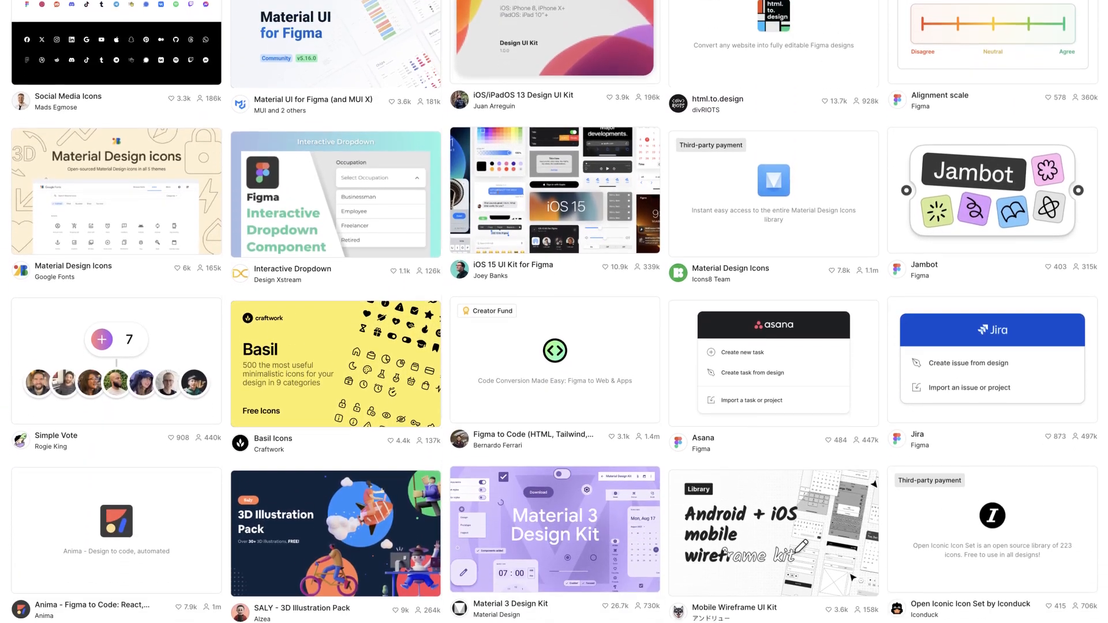
scroll("down", 3)
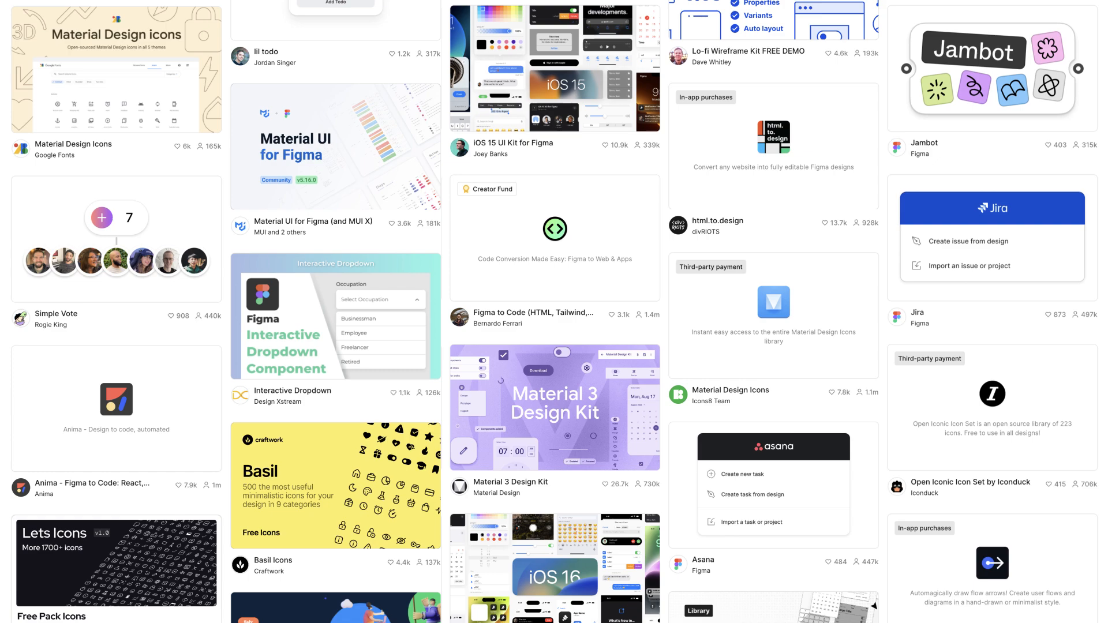
scroll("down", 3)
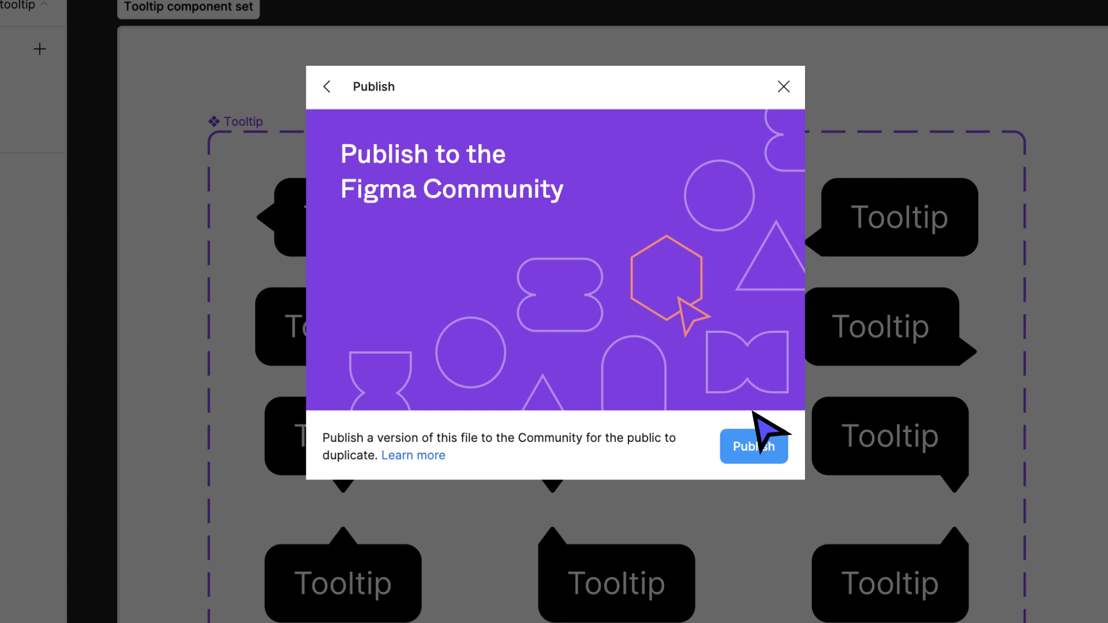
left_click(752, 446)
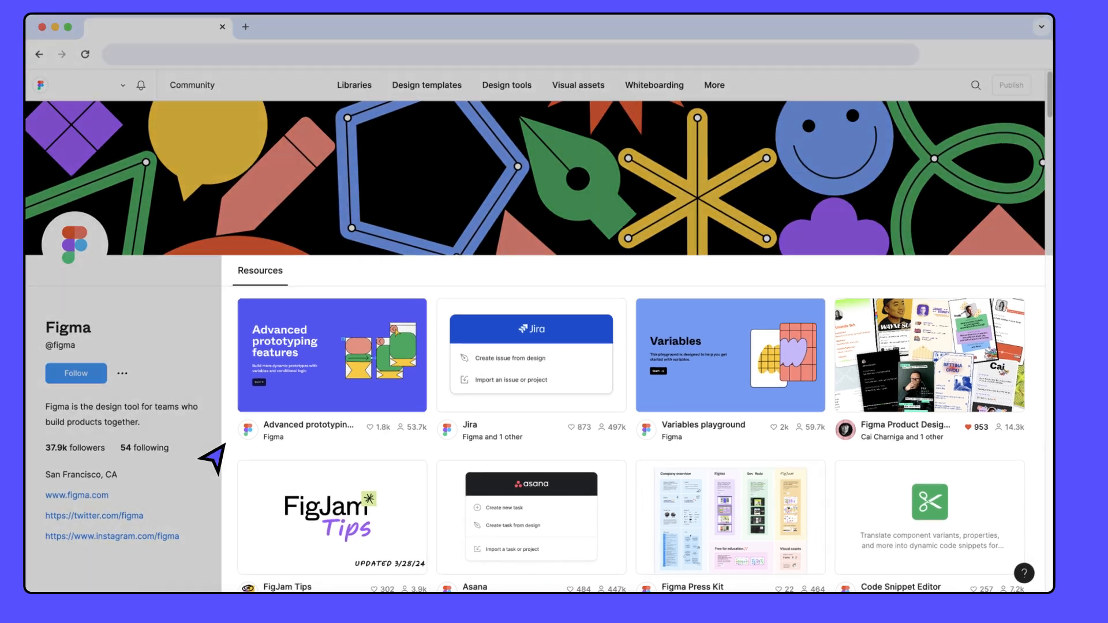
Scroll the Figma profile page to view its bio, followers, location and links
scroll("down", 3)
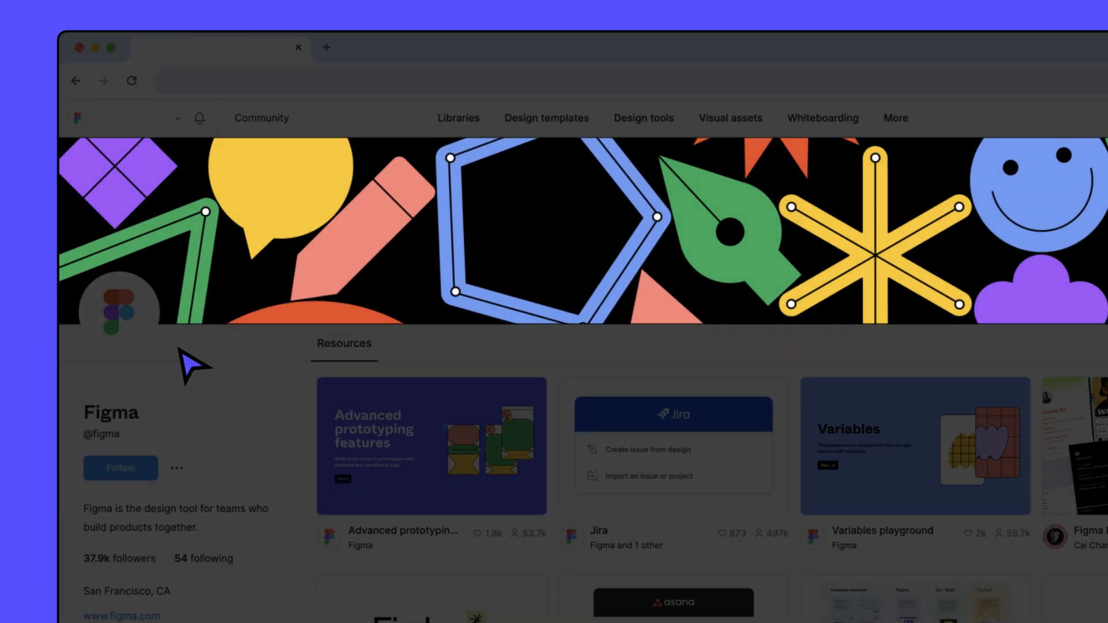
scroll("down", 3)
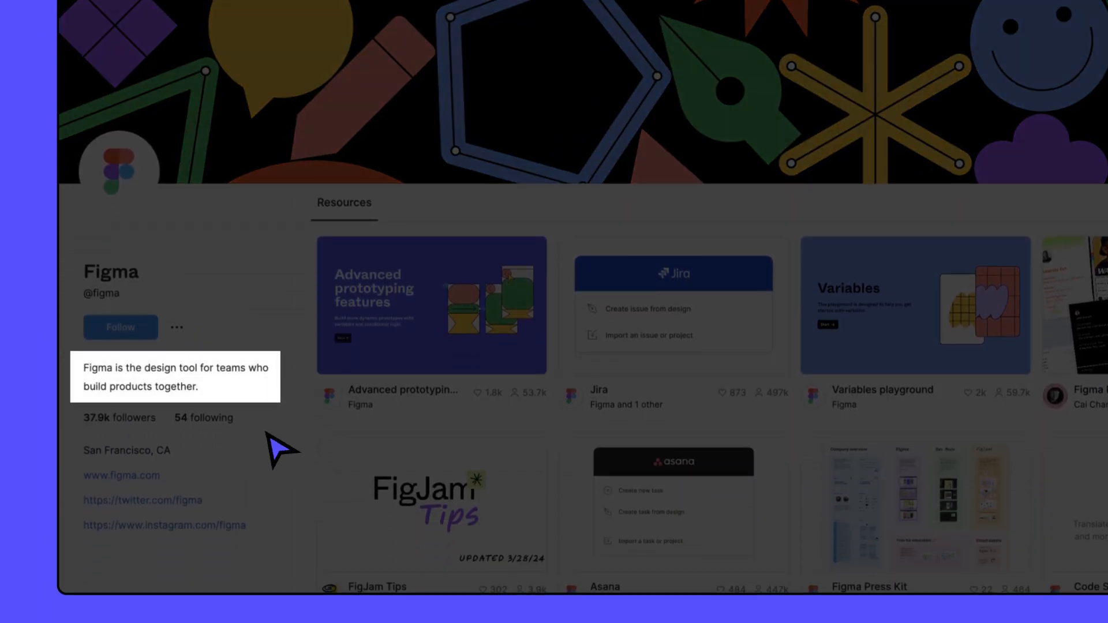
mouse_move(272, 449)
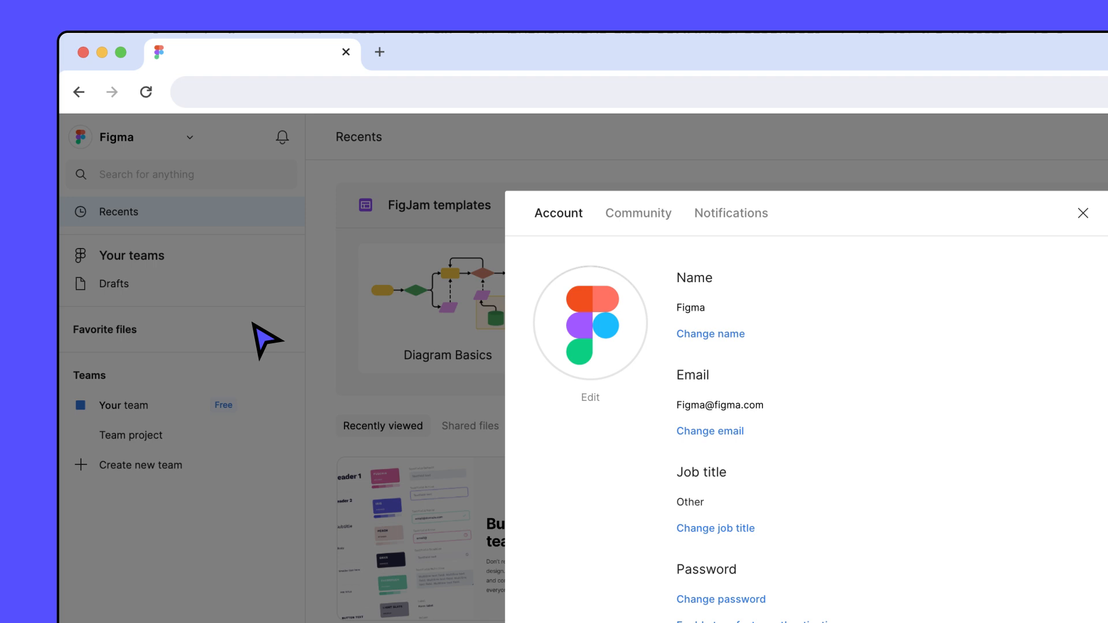
left_click(638, 213)
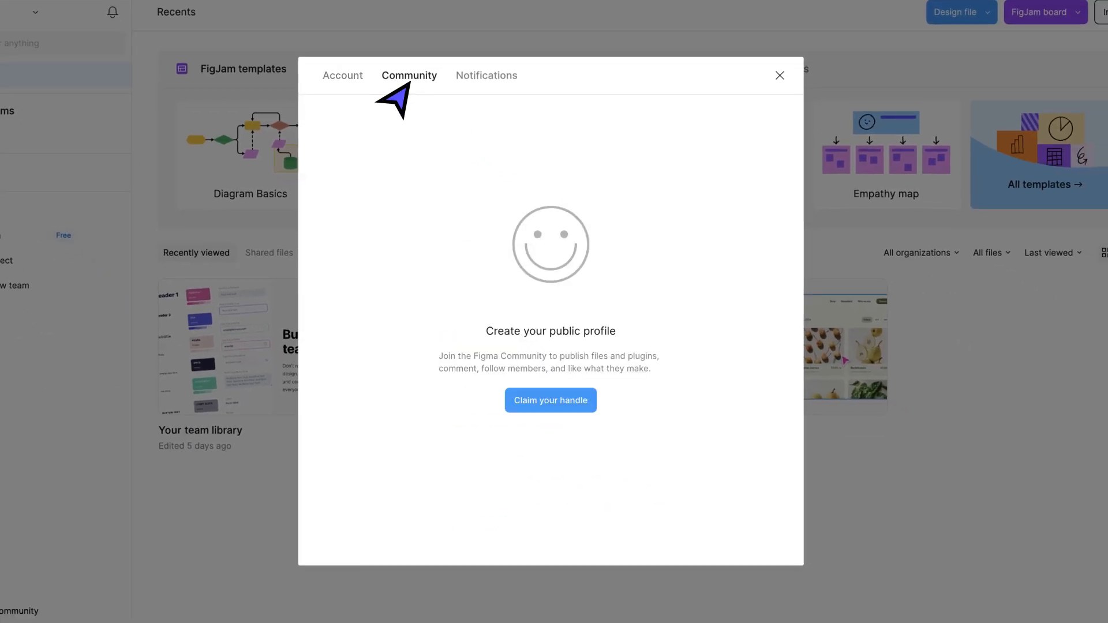
left_click(550, 400)
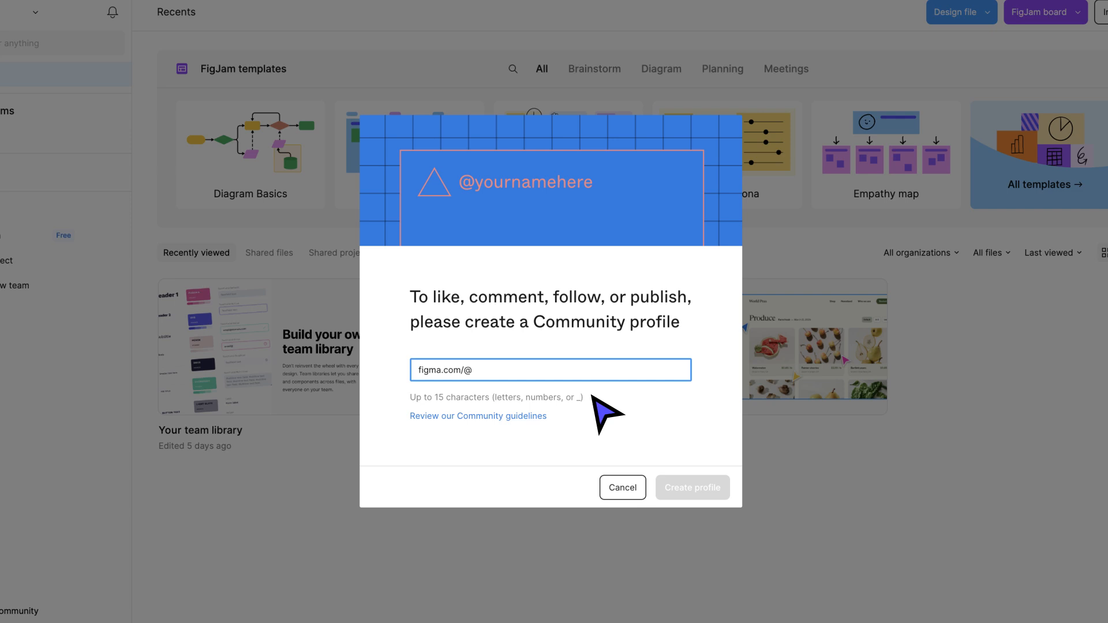
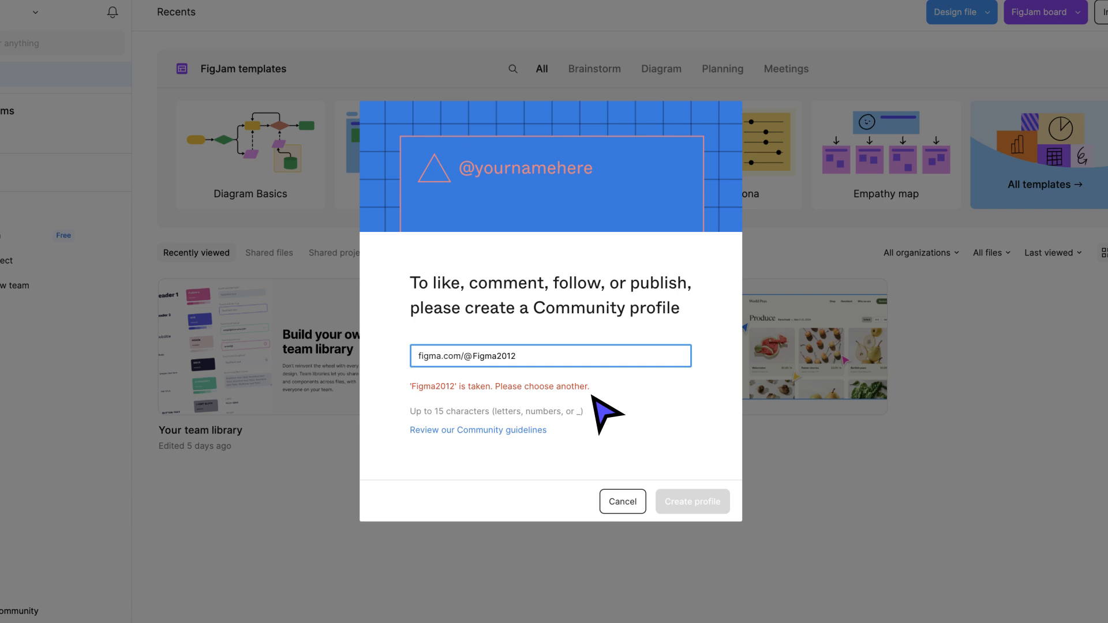
key("Backspace")
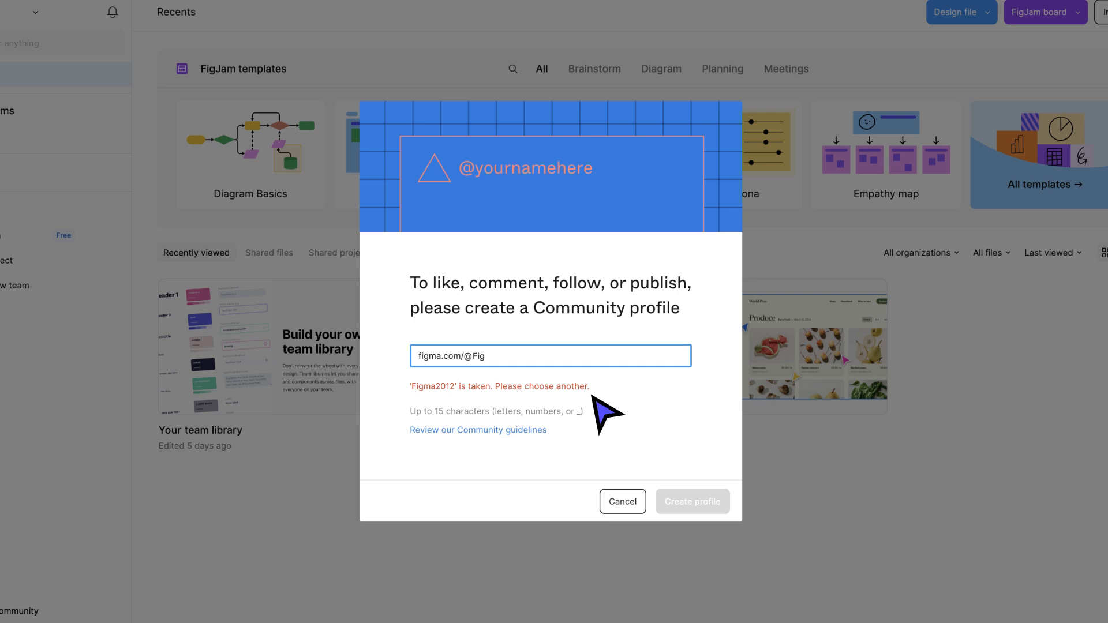
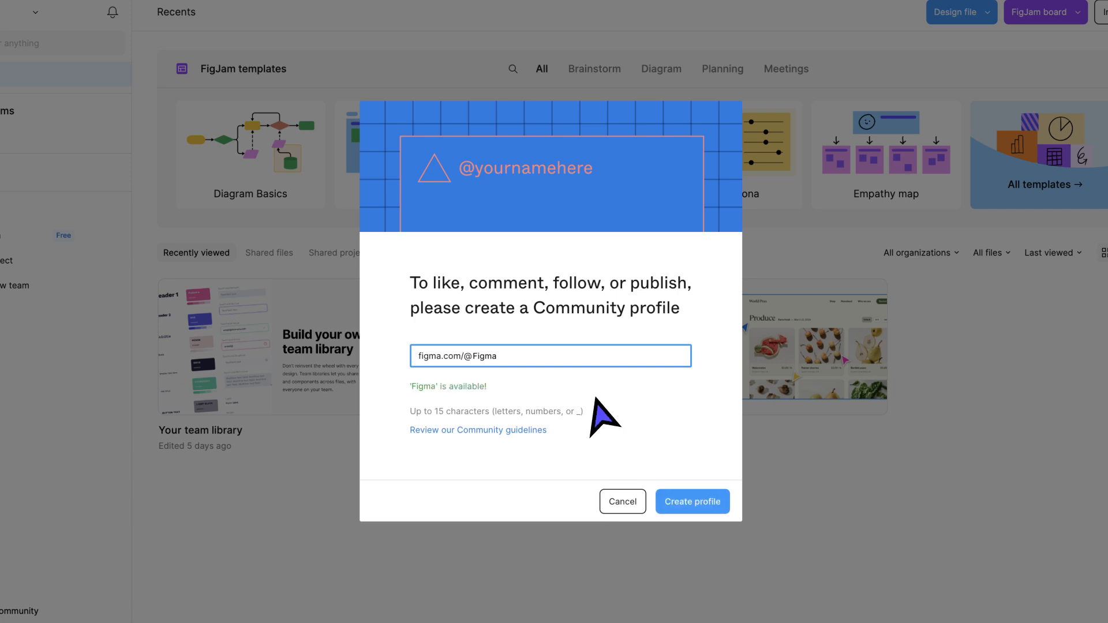
left_click(691, 501)
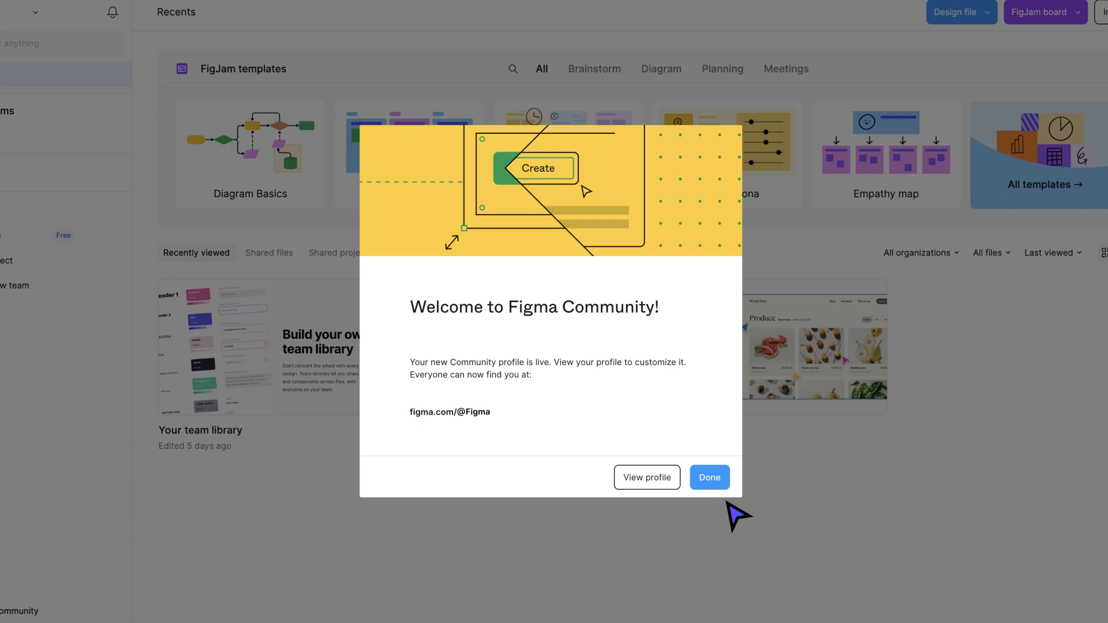
left_click(646, 477)
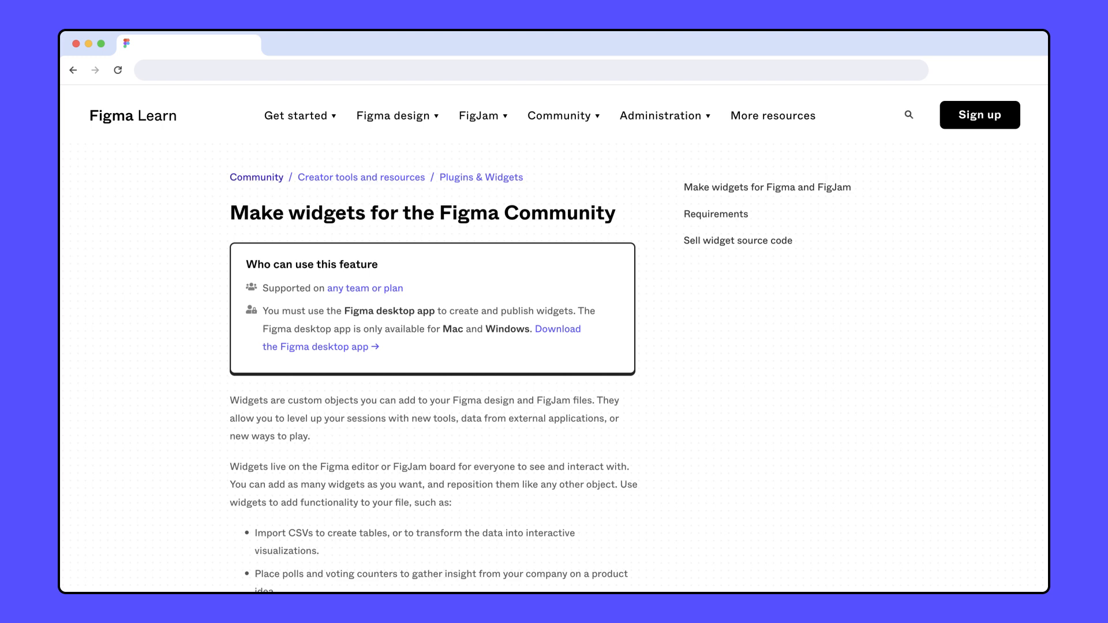
Scroll through the 'Make widgets for the Figma Community' Learn article
scroll("down", 3)
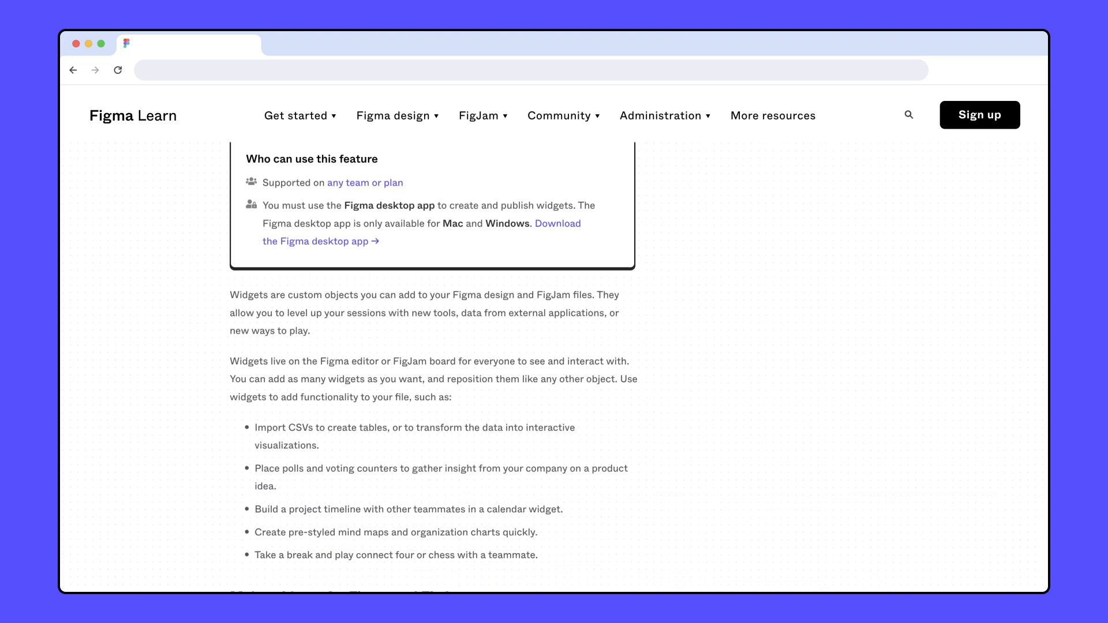
scroll("down", 3)
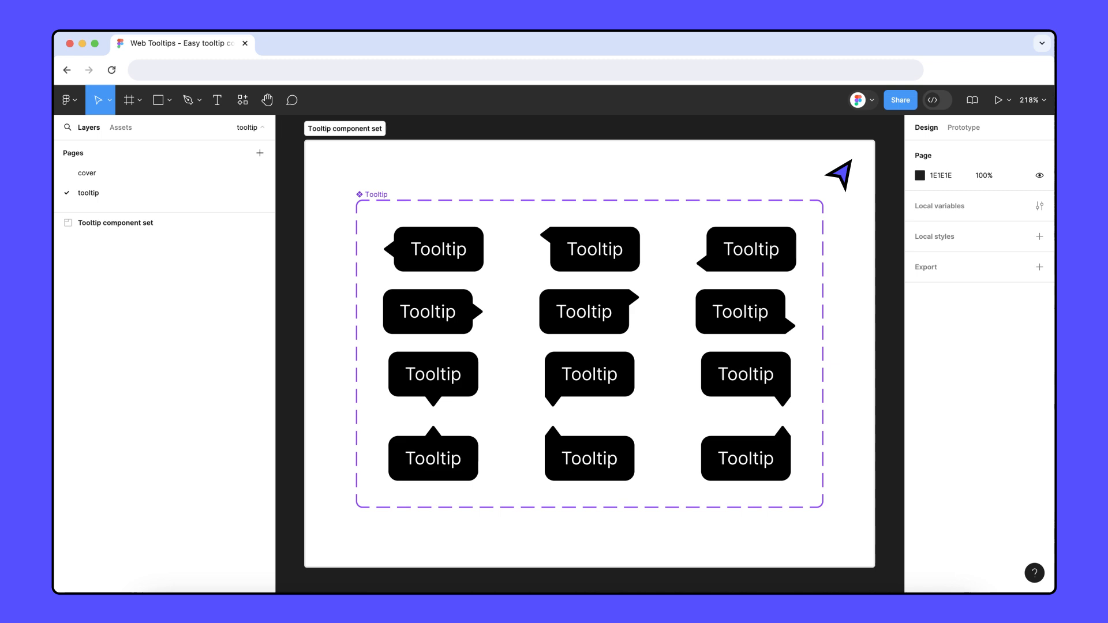
Choose Publish to Community from the Tooltip file's Share options
left_click(899, 98)
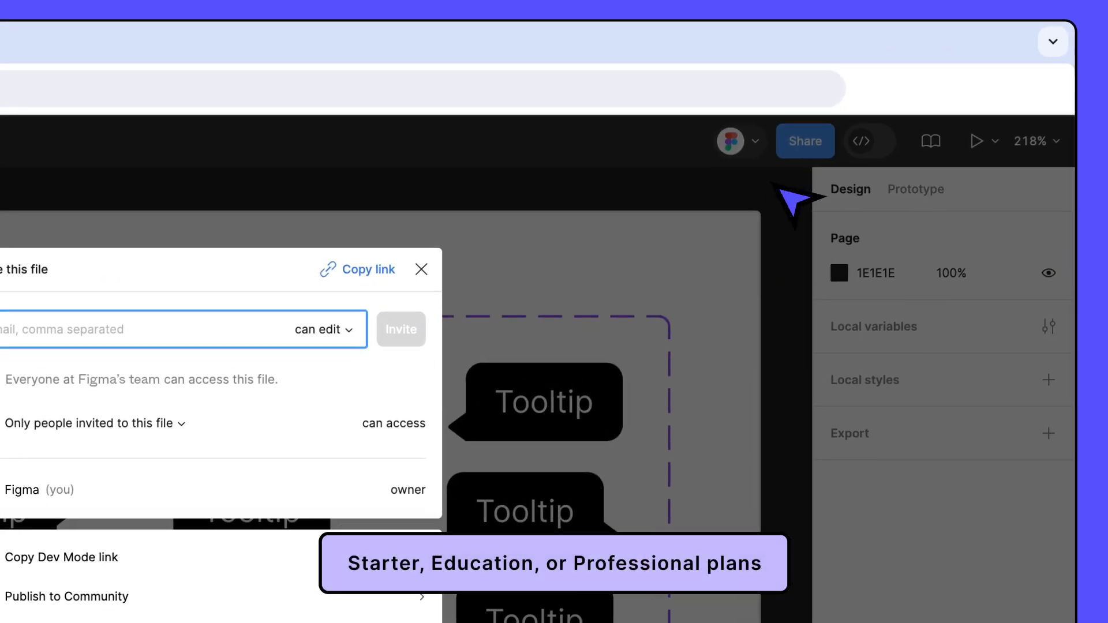
left_click(66, 595)
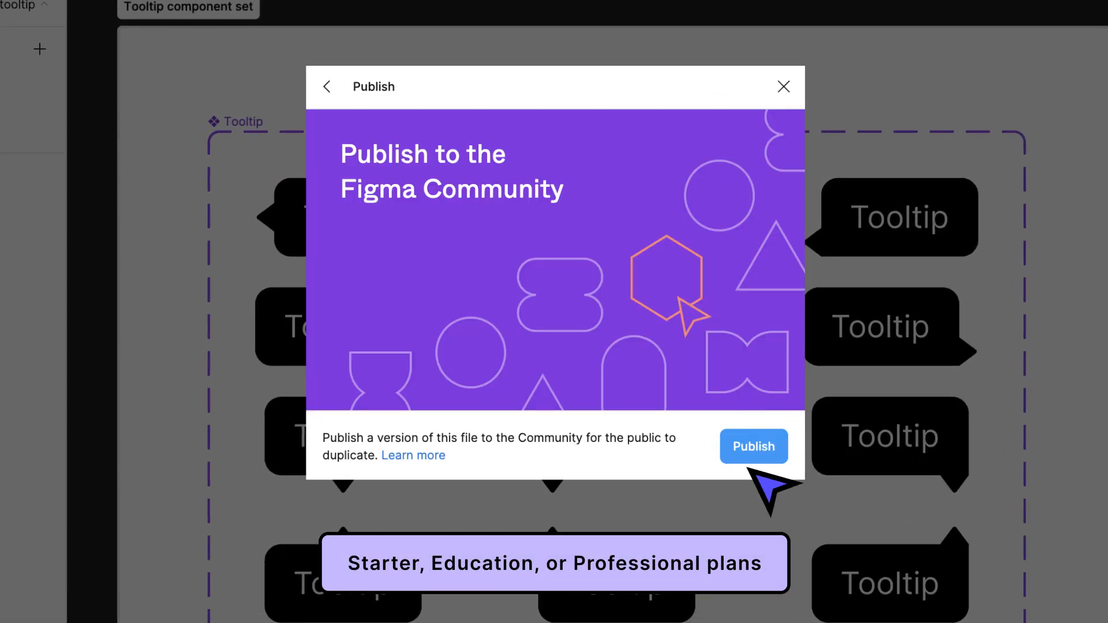
mouse_move(759, 488)
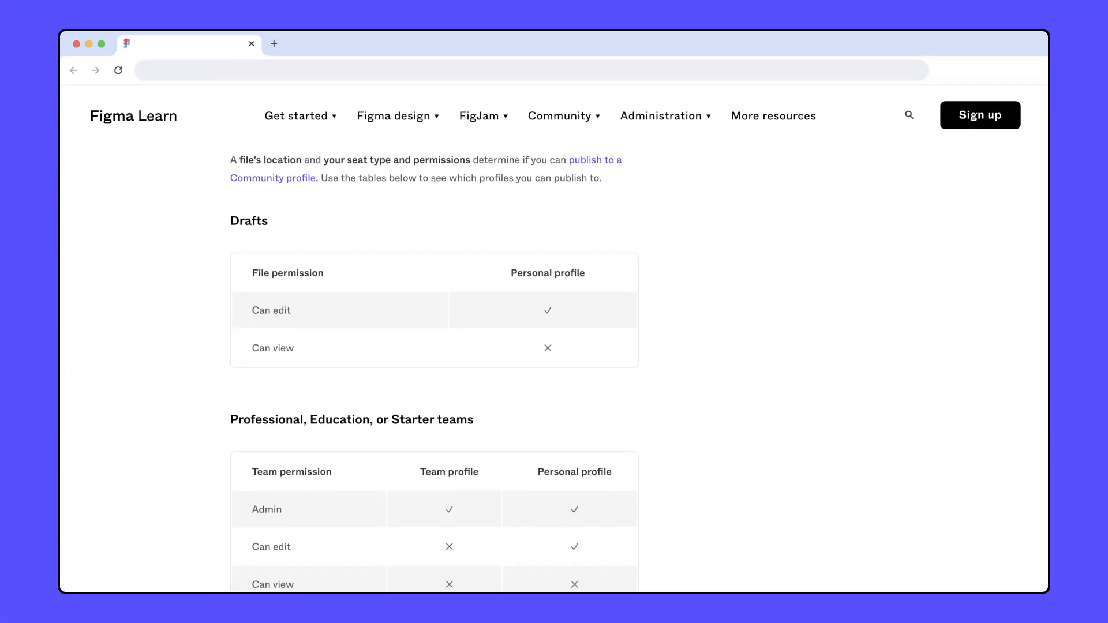
Scroll through the publishing permissions tables and the Figma Community Guidelines
scroll("down", 3)
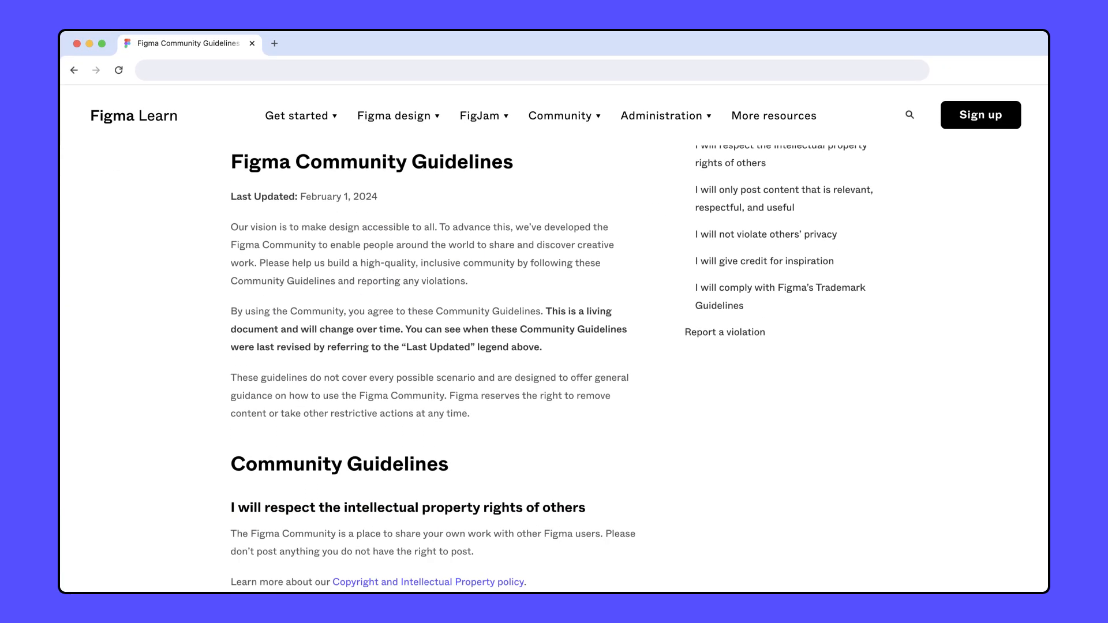
scroll("down", 3)
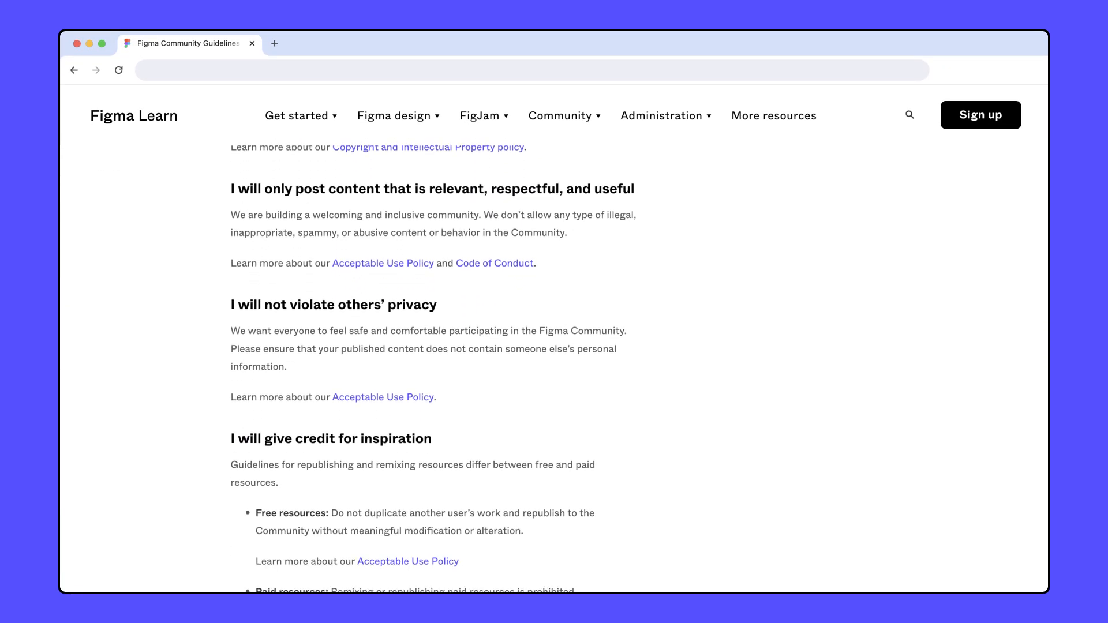
scroll("down", 3)
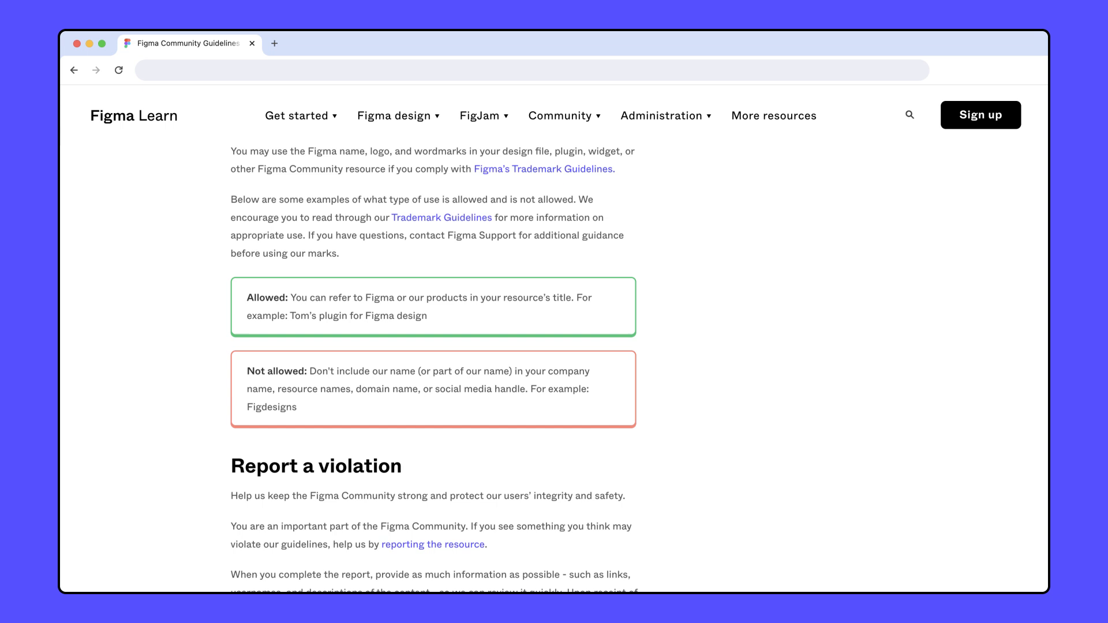
scroll("down", 3)
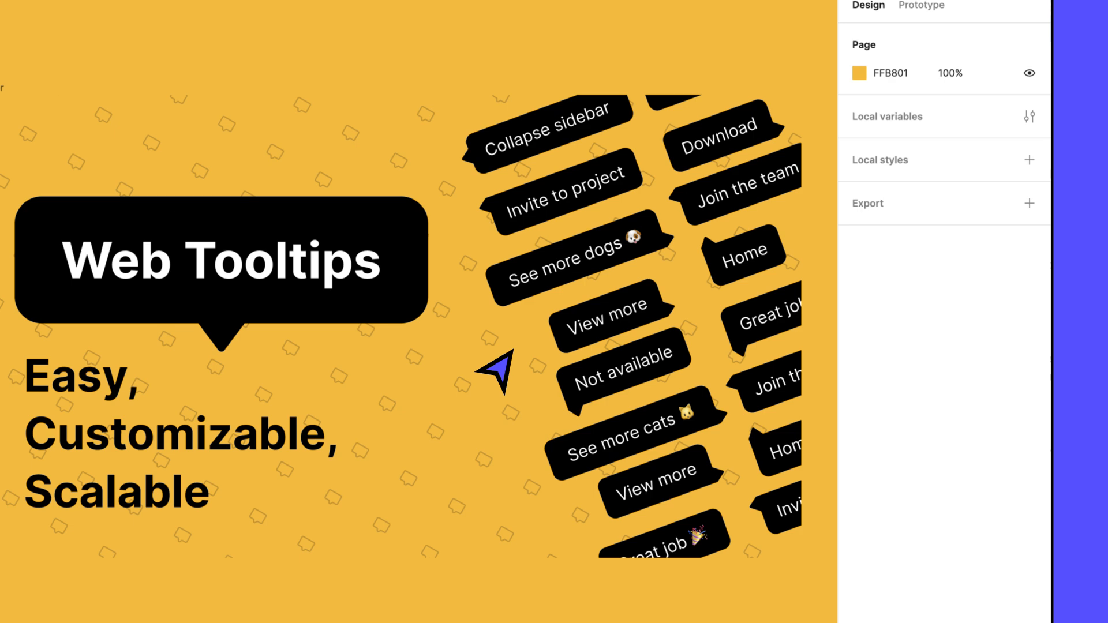
Set the Web Tooltips cover frame as thumbnail and view the tooltip grid preview images
right_click(501, 375)
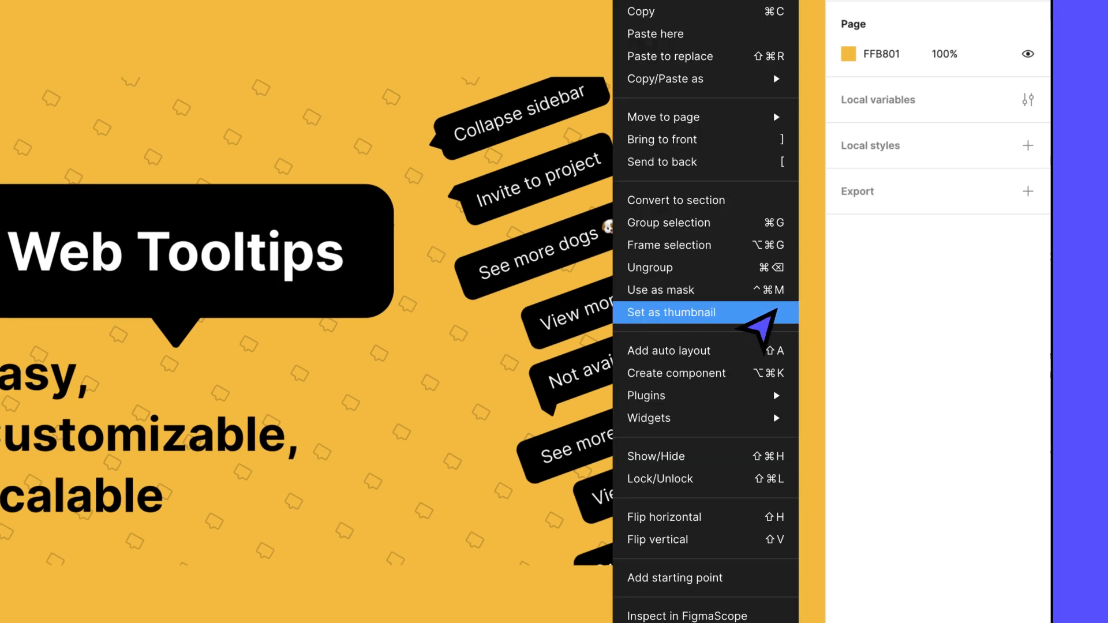
left_click(671, 312)
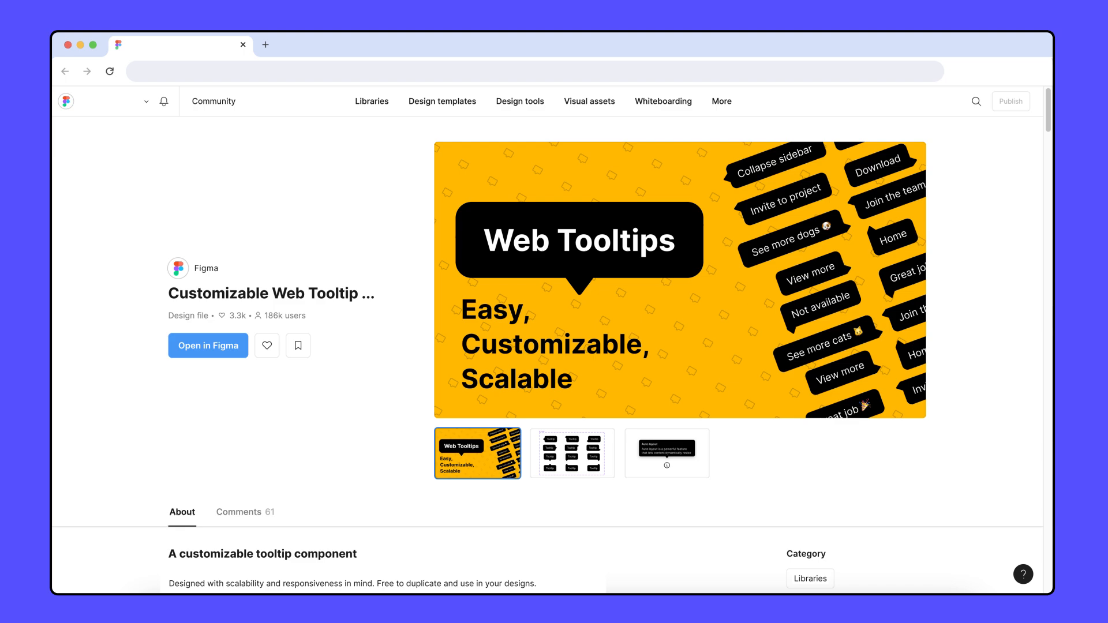
left_click(573, 453)
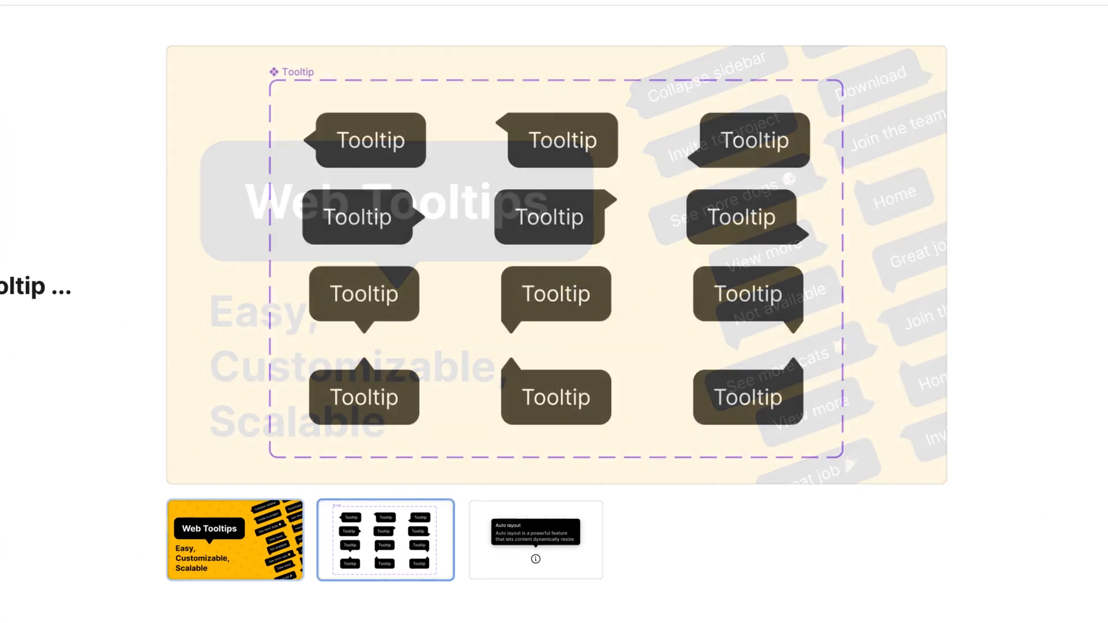
left_click(385, 541)
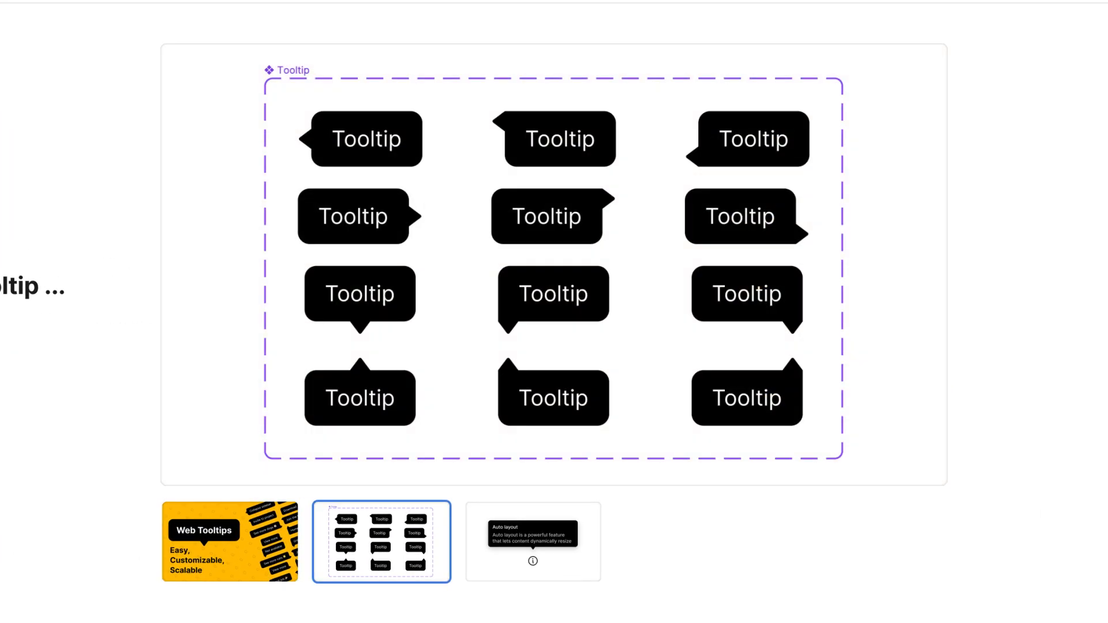
left_click(532, 541)
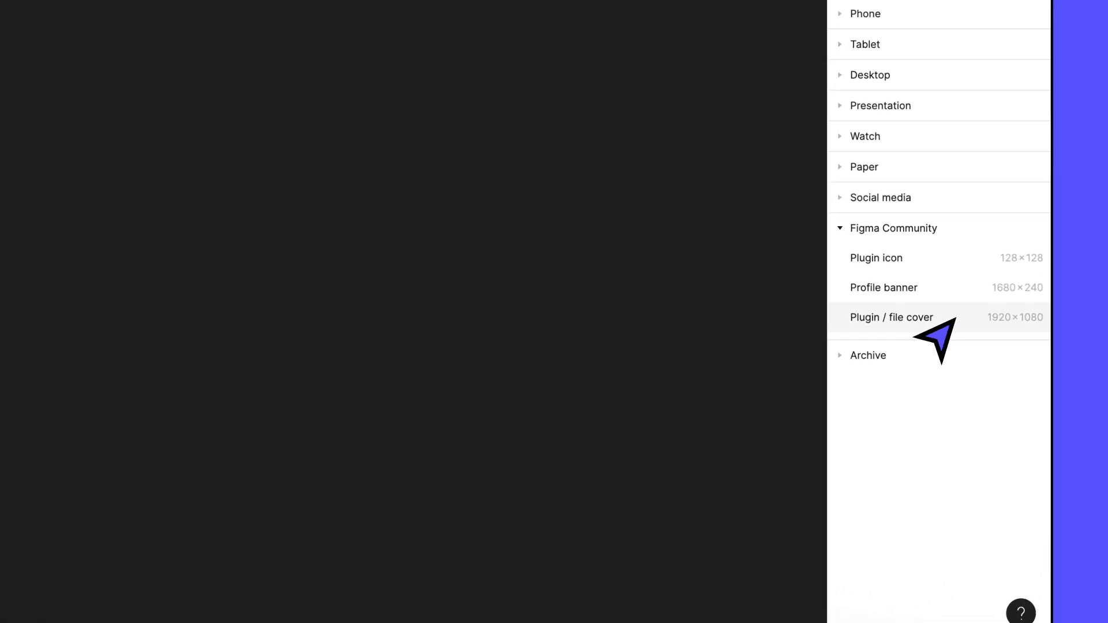
Open the Publish file form via Share, Publish to Community, and Publish
left_click(891, 317)
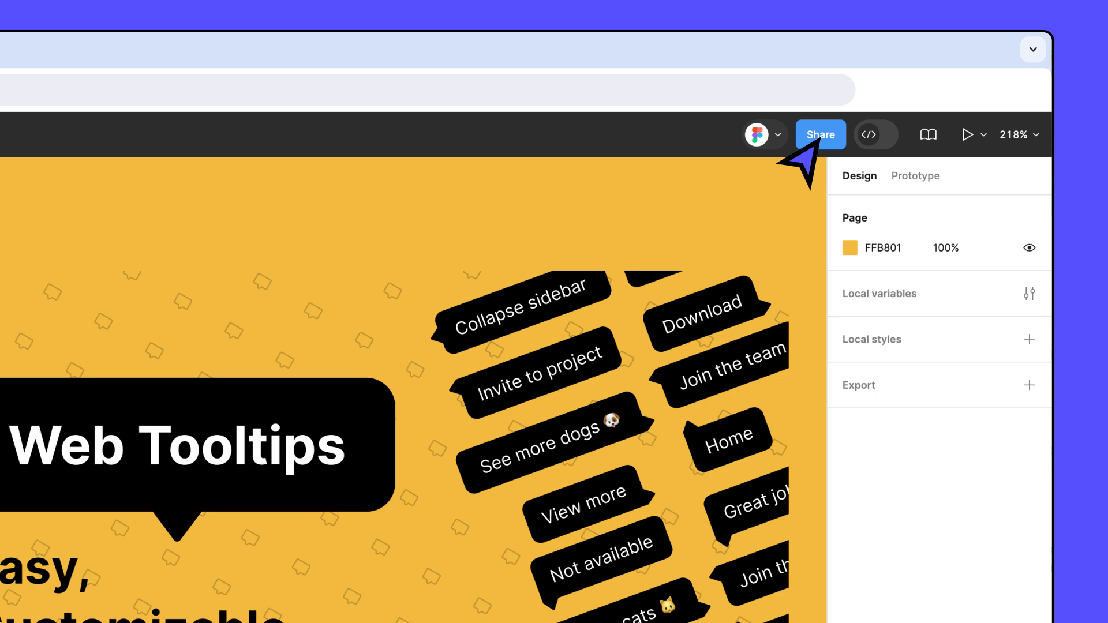
left_click(819, 134)
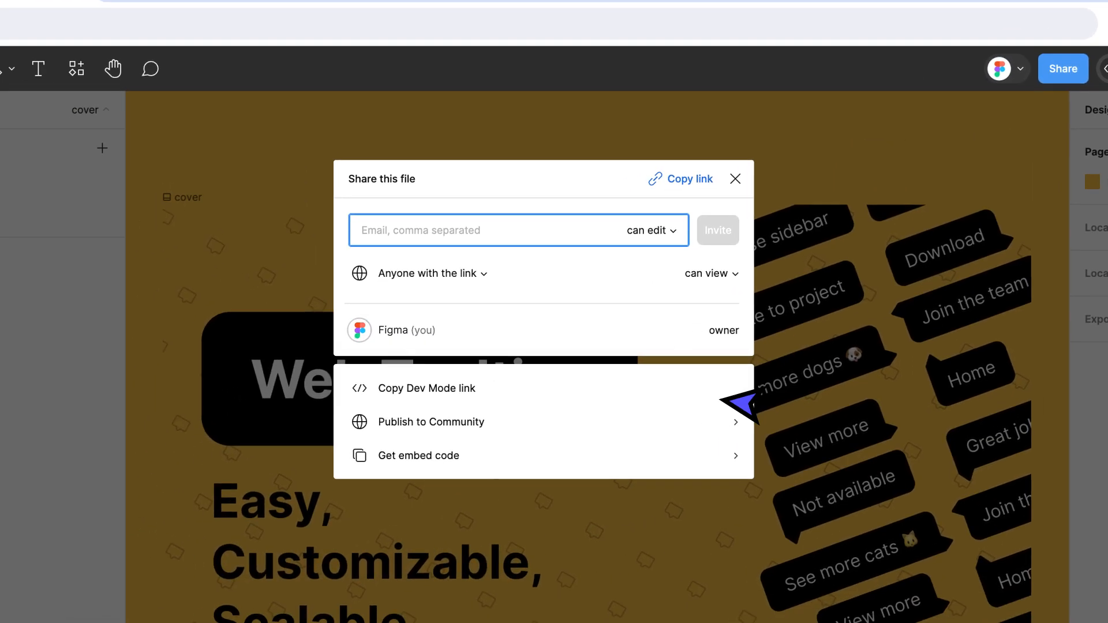
left_click(429, 421)
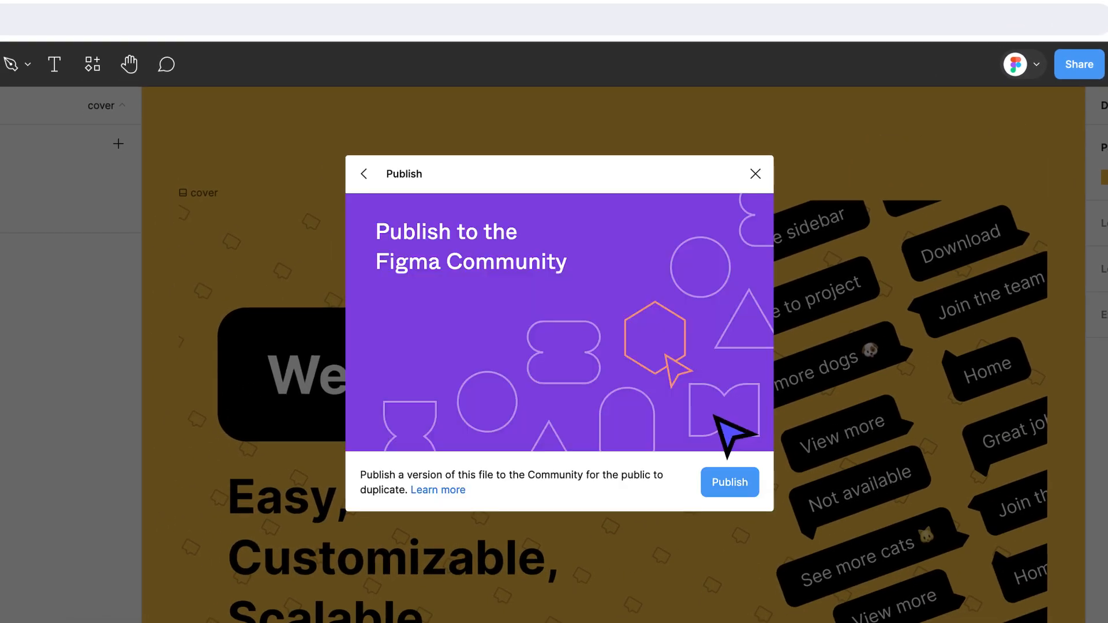
mouse_move(740, 509)
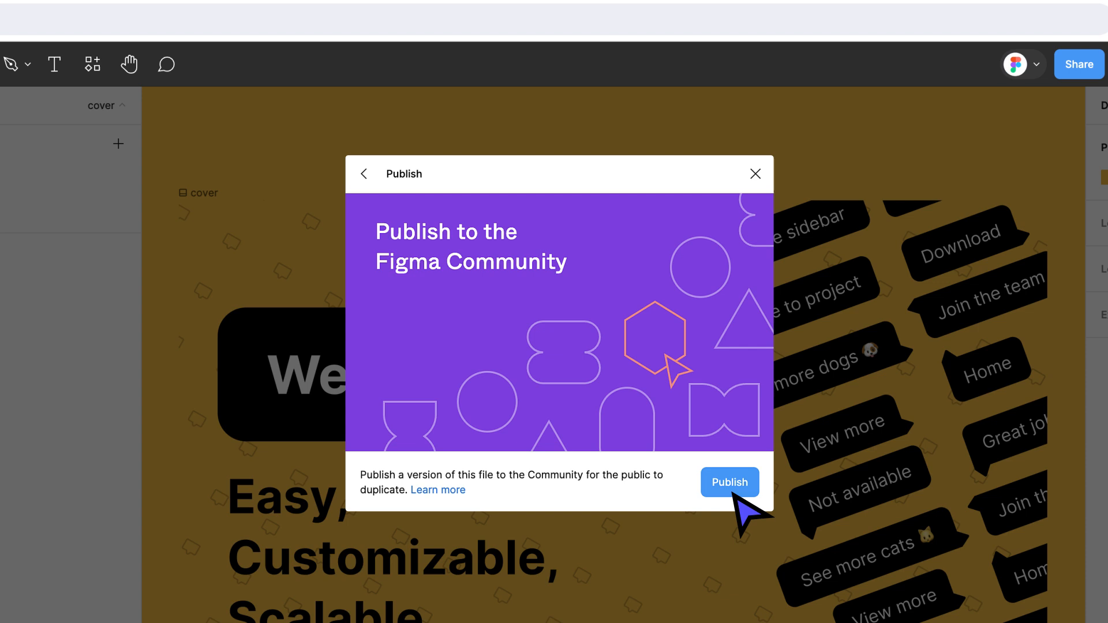
left_click(728, 482)
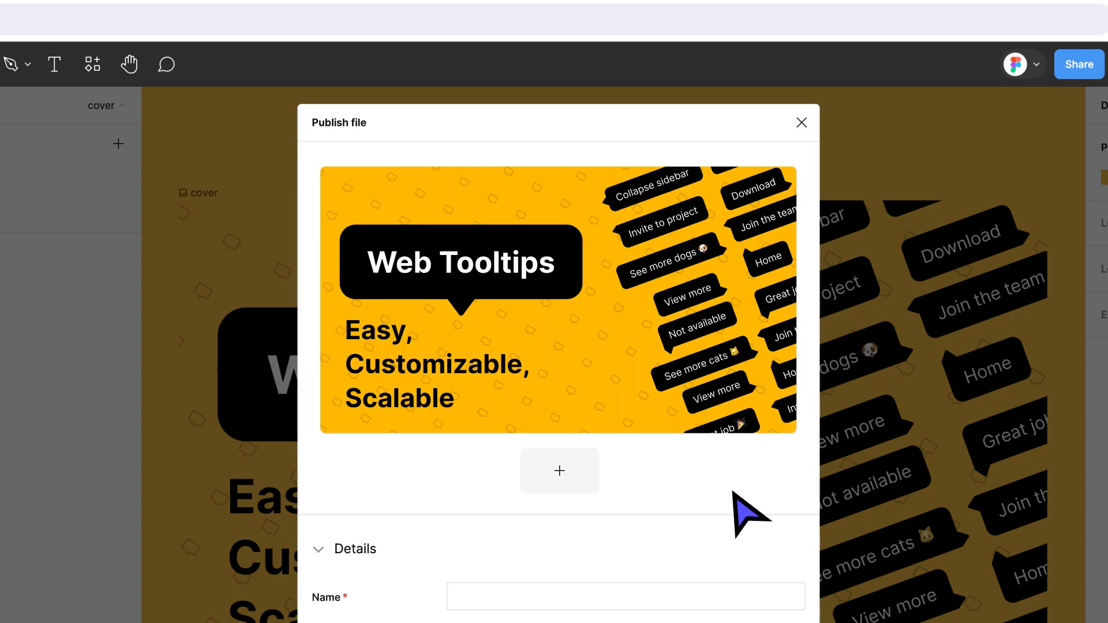
mouse_move(774, 438)
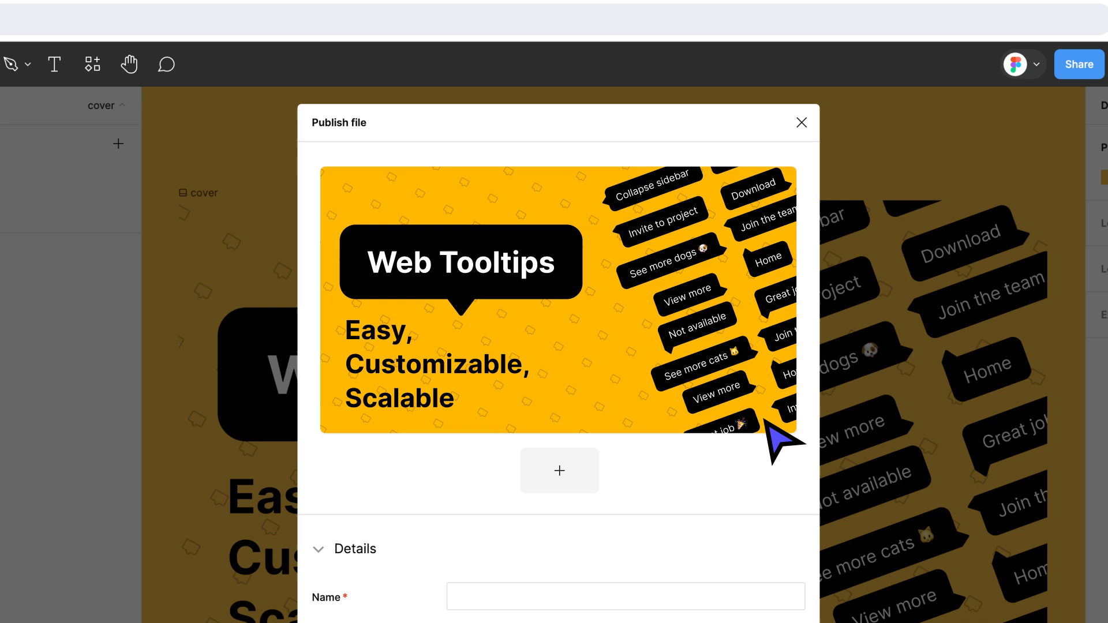
mouse_move(586, 494)
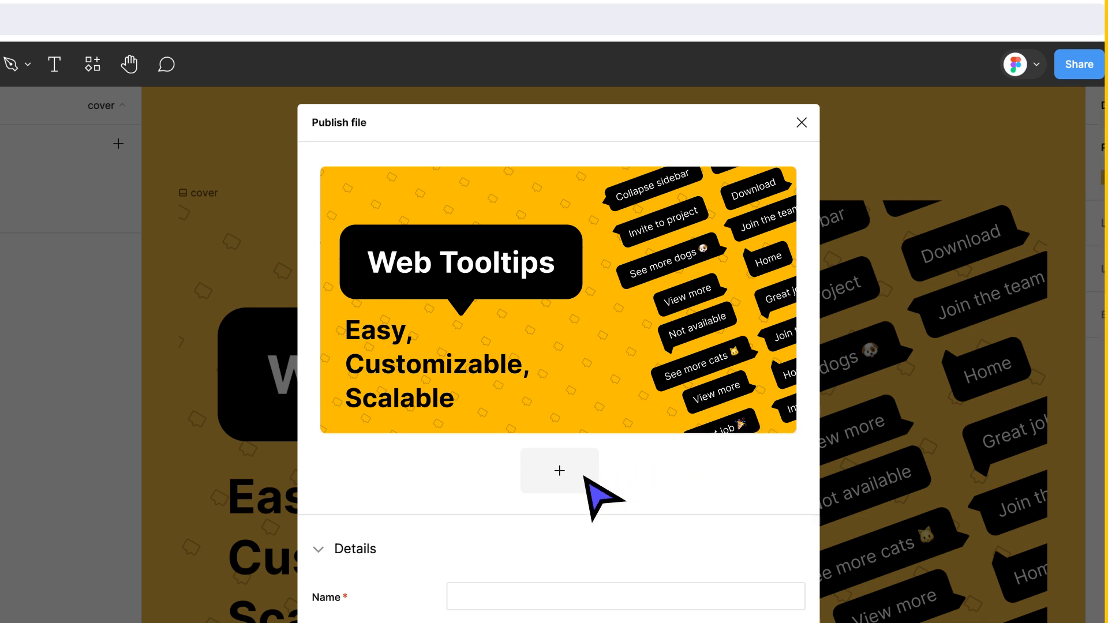
Enter name 'Customizable Web Tooltip Component', a scalable-tooltip description, and a '5/14/24 v1' note
scroll("down", 3)
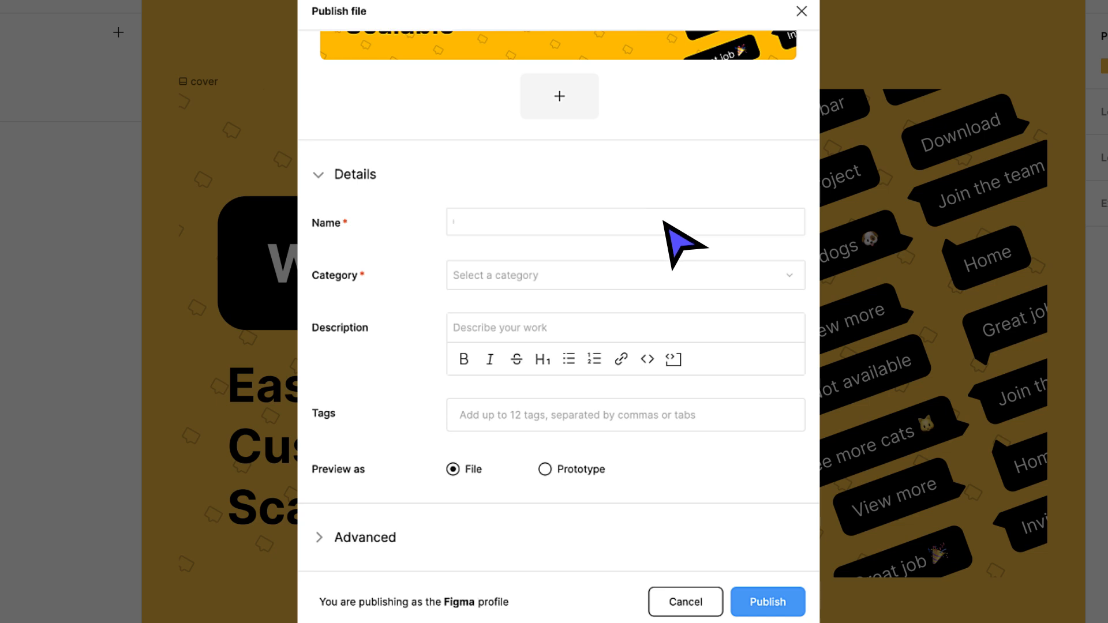
type("Customizable Web Tooltip Component")
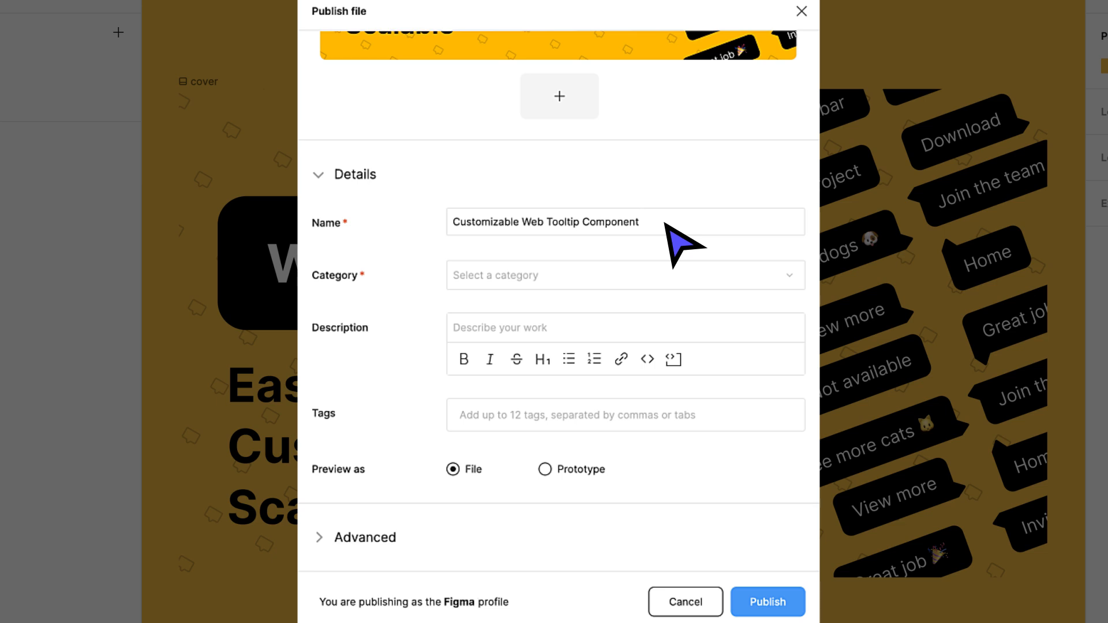
mouse_move(784, 339)
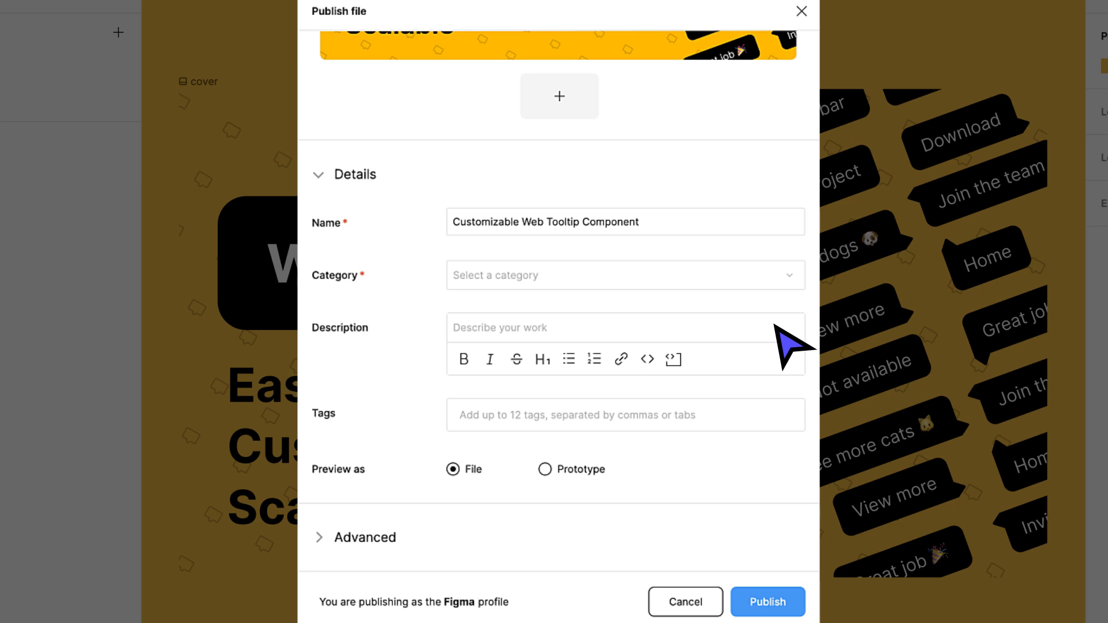
type("A customizable tooltip component. Designed with scalability and responsiveness in mind. Free to duplicate and use in your designs.")
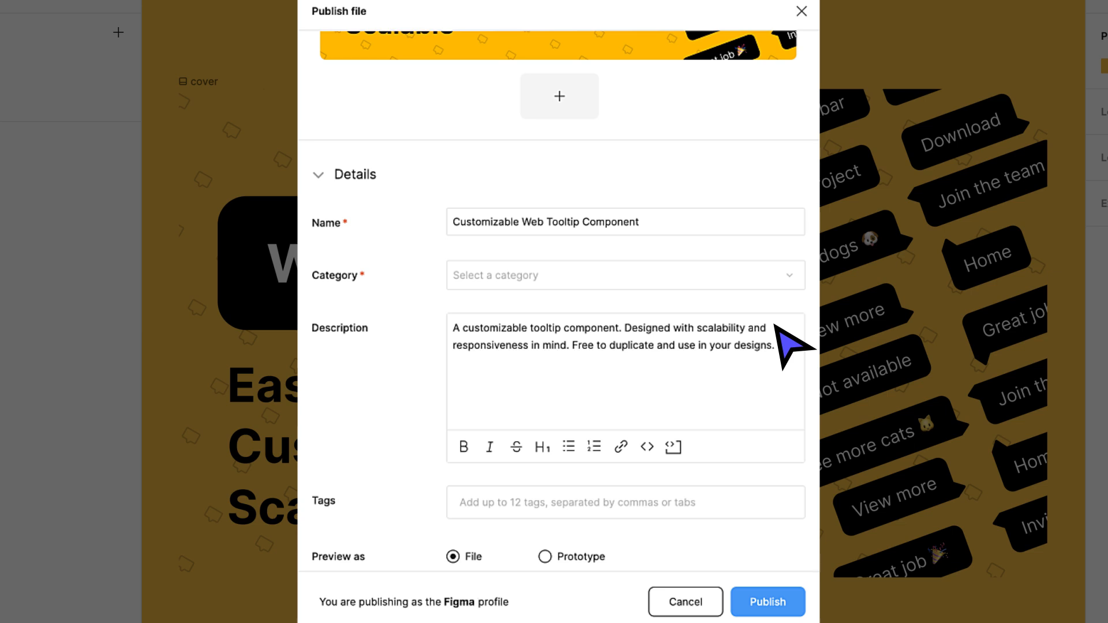
mouse_move(617, 466)
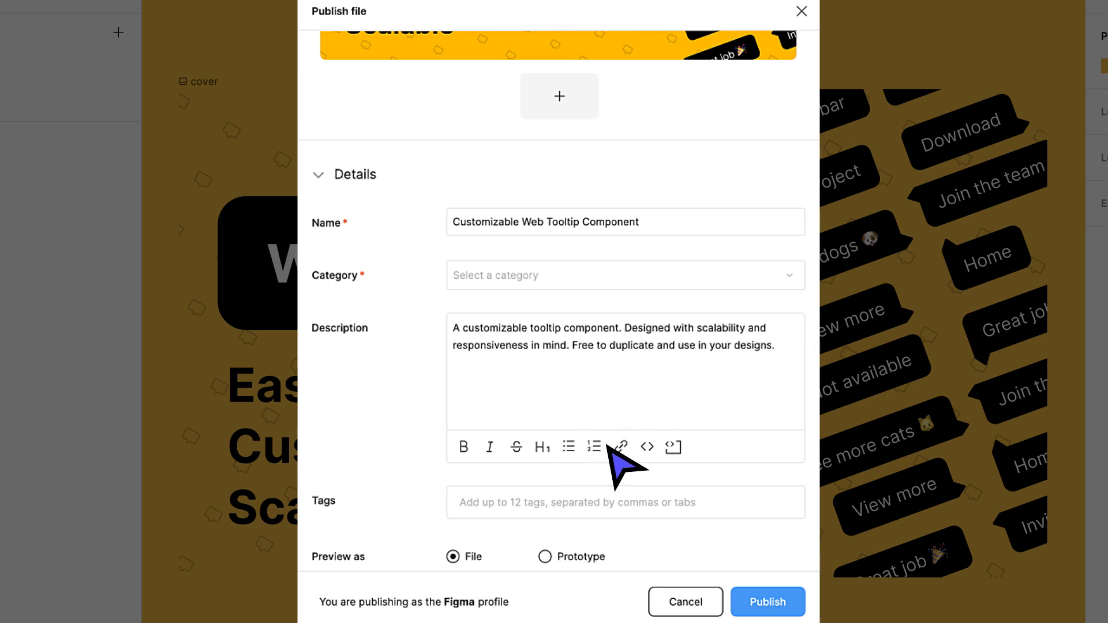
mouse_move(482, 469)
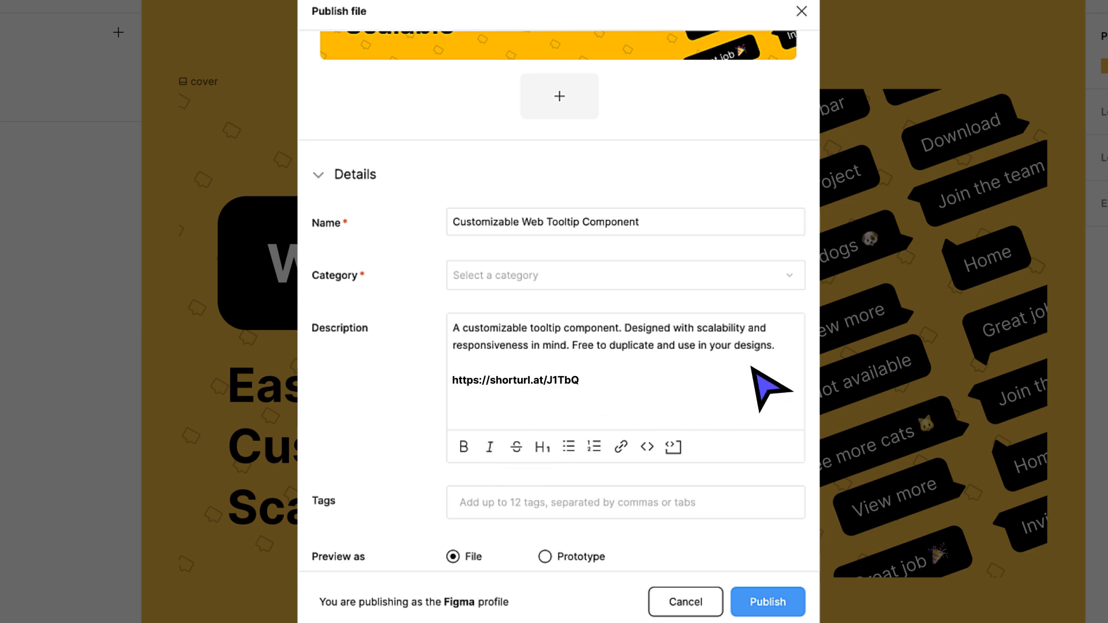
left_click(515, 380)
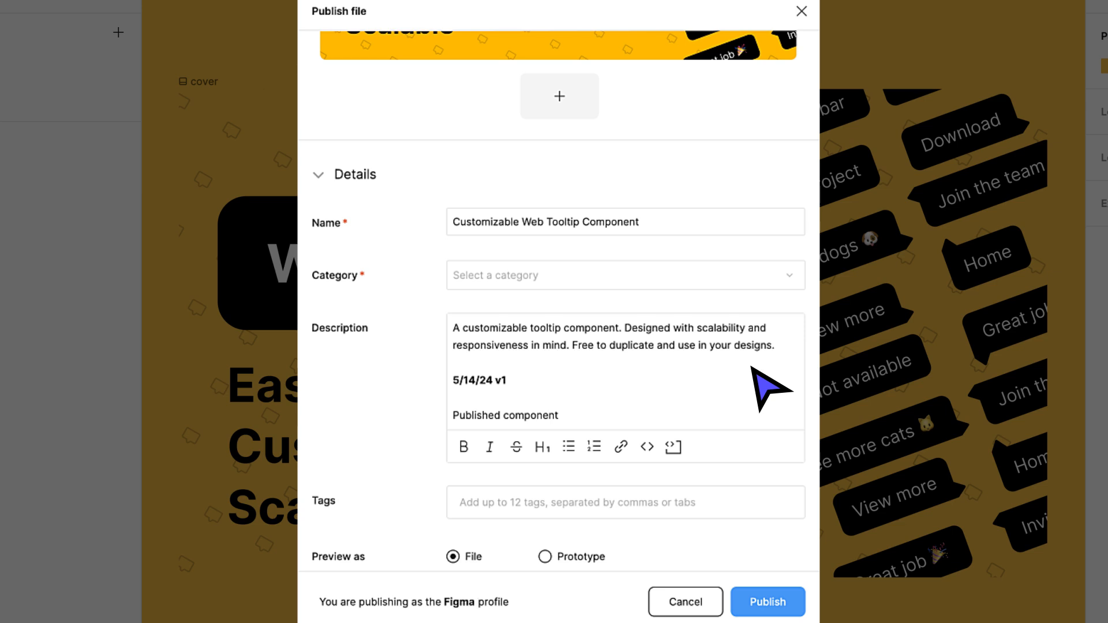
Choose Libraries in the Category dropdown and bring up the Subcategory choices
scroll("down", 3)
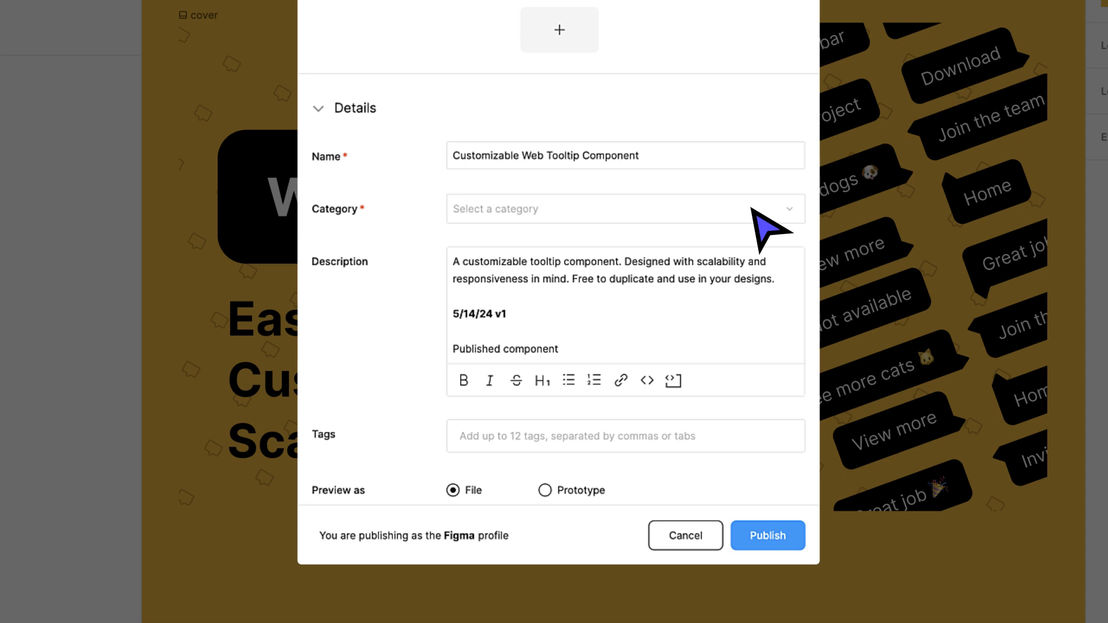
left_click(624, 208)
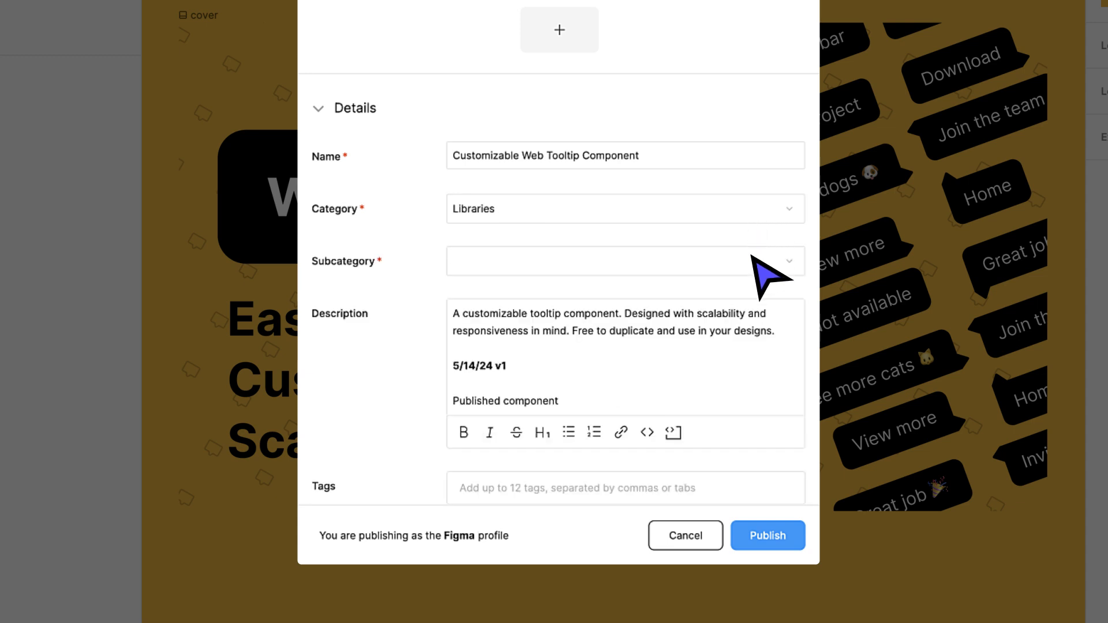
left_click(624, 261)
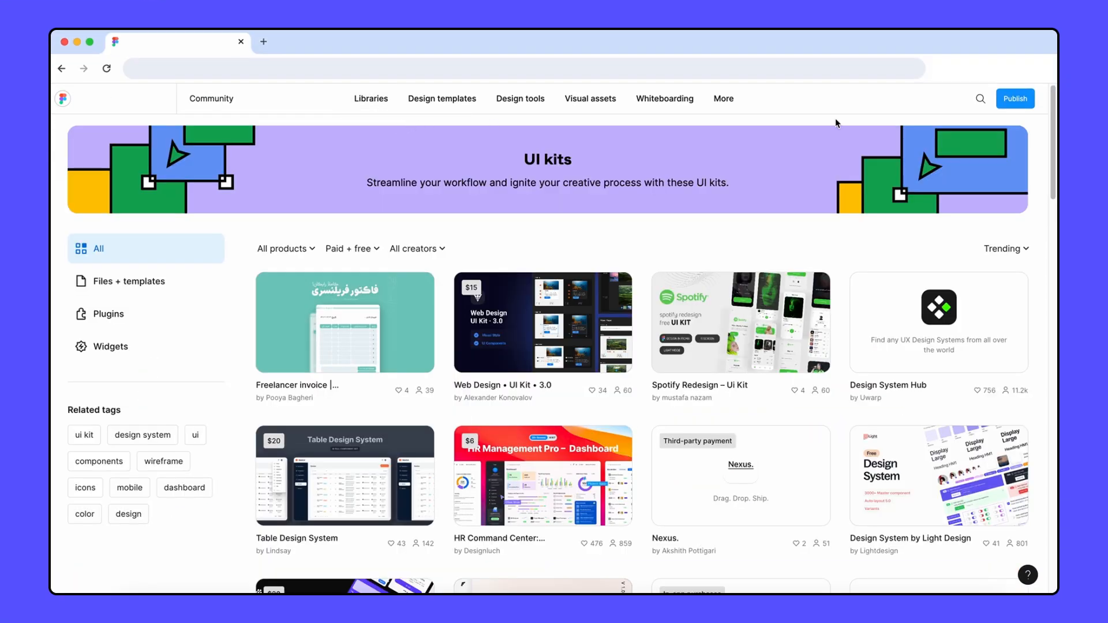
Browse the Community UI kits listings and set the listing's subcategory to UI kits
scroll("down", 3)
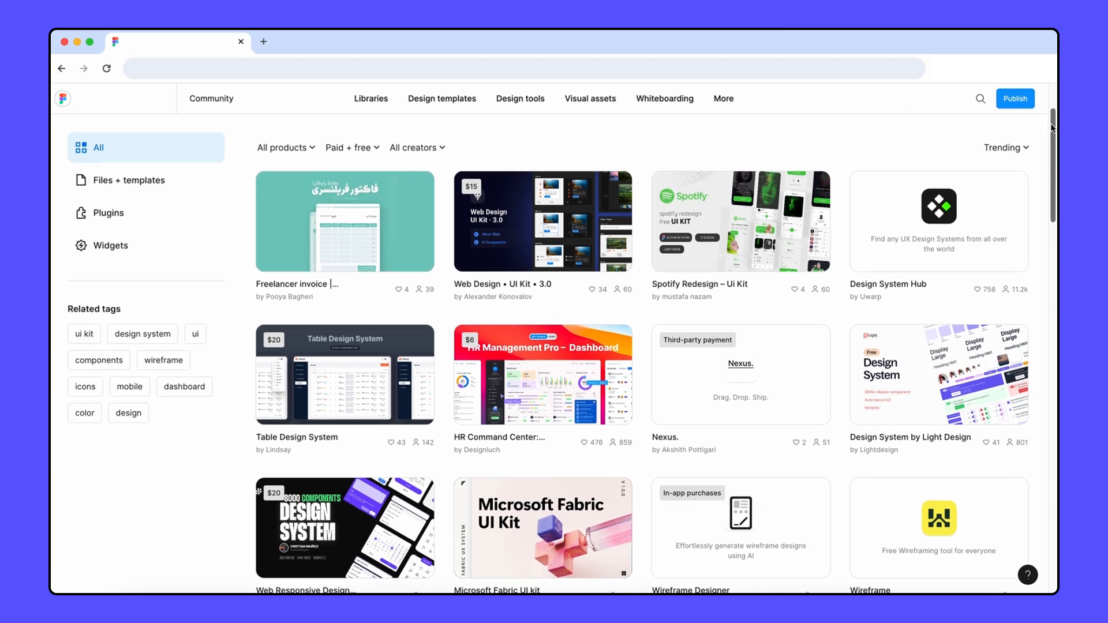
scroll("down", 3)
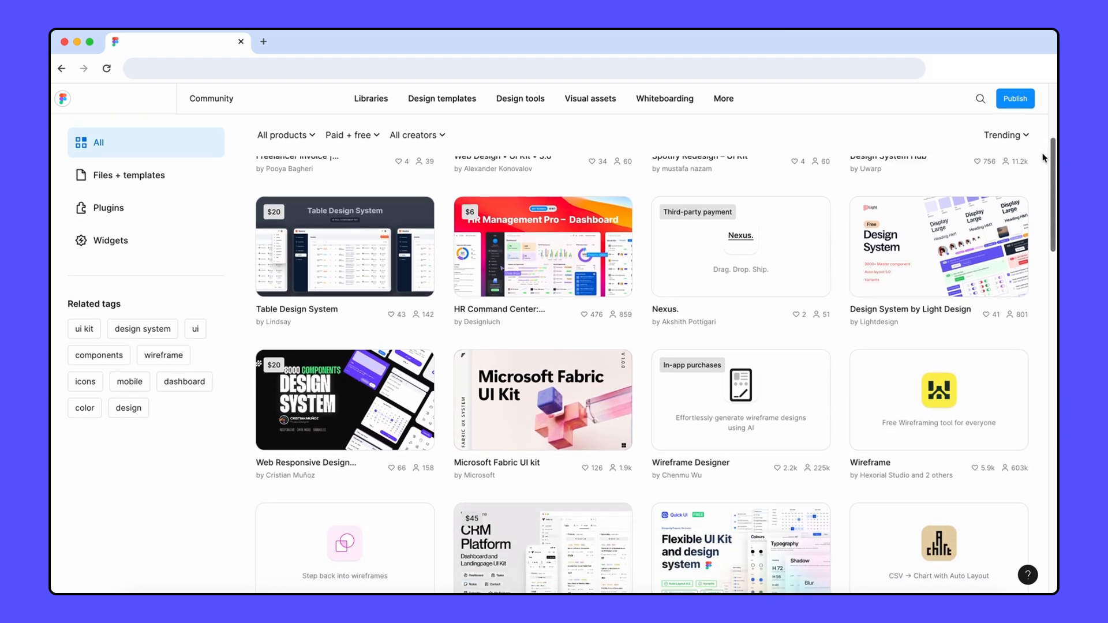
scroll("down", 3)
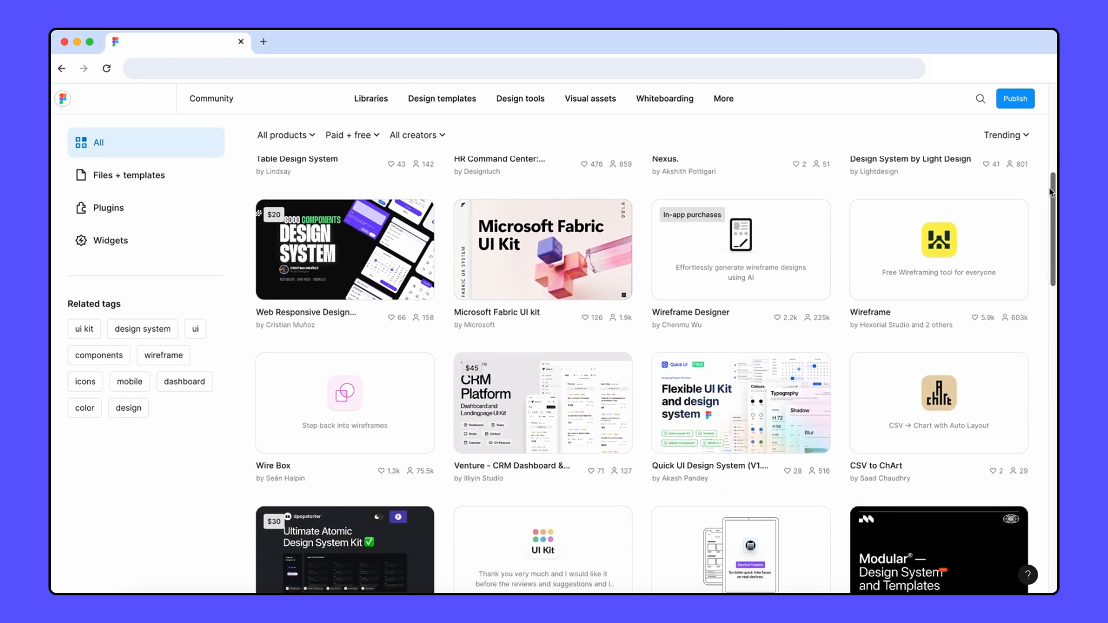
left_click(1014, 98)
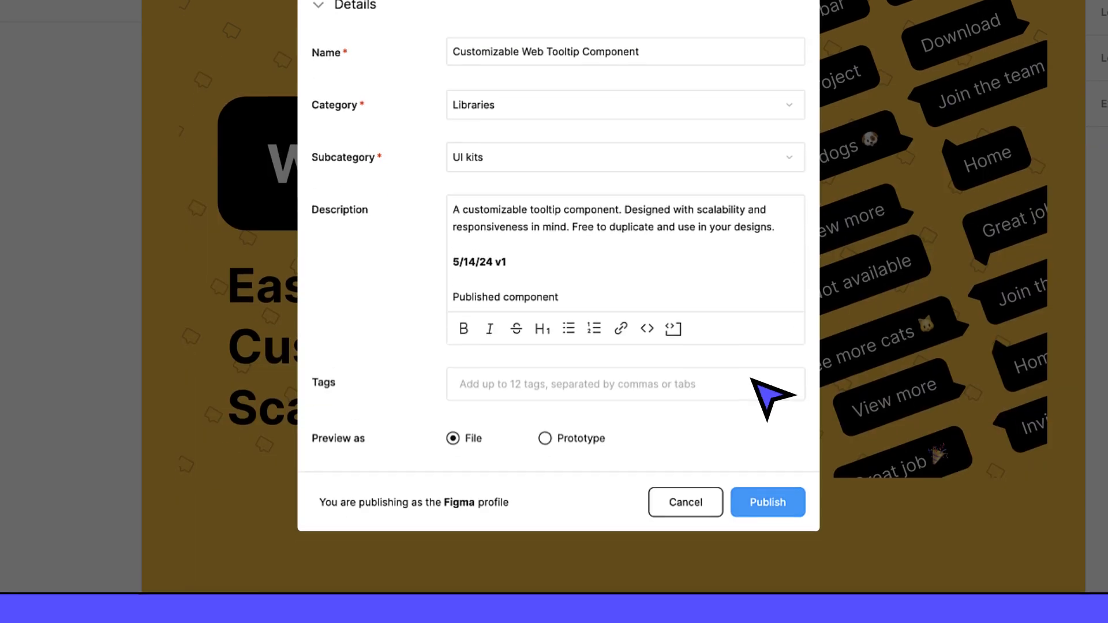
mouse_move(756, 393)
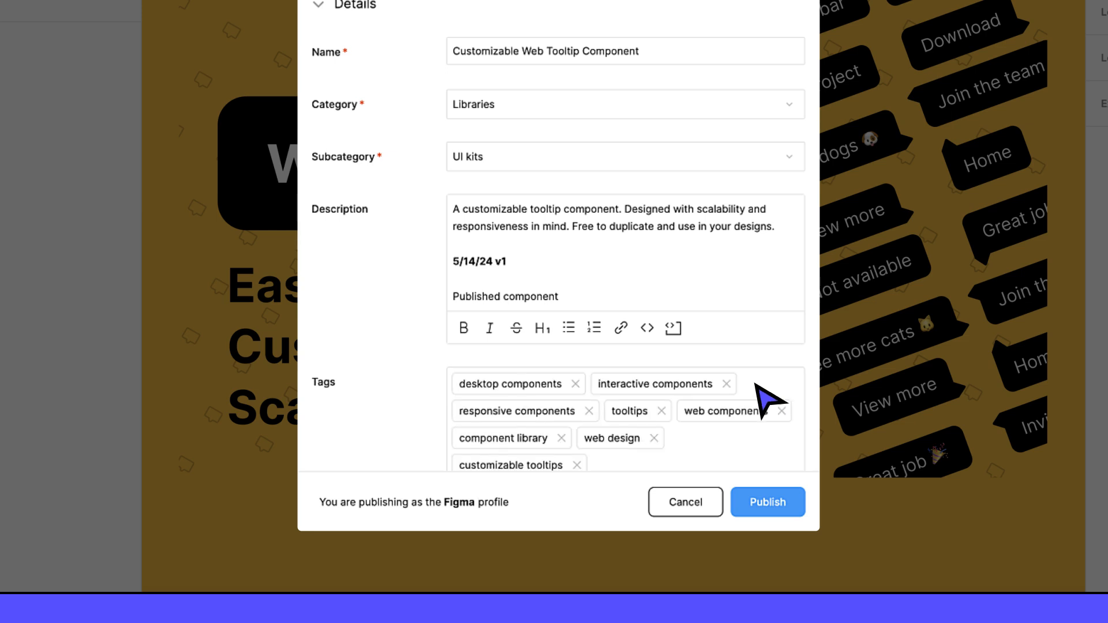
Scroll the Publish file dialog past the eight tags to reveal the Advanced section
scroll("down", 3)
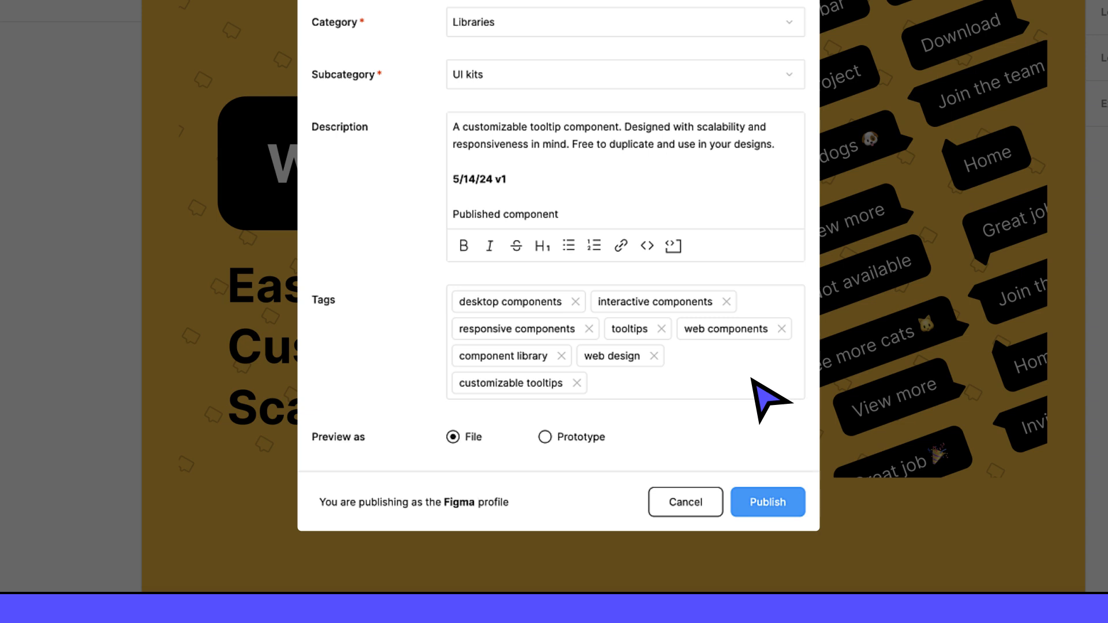
scroll("down", 3)
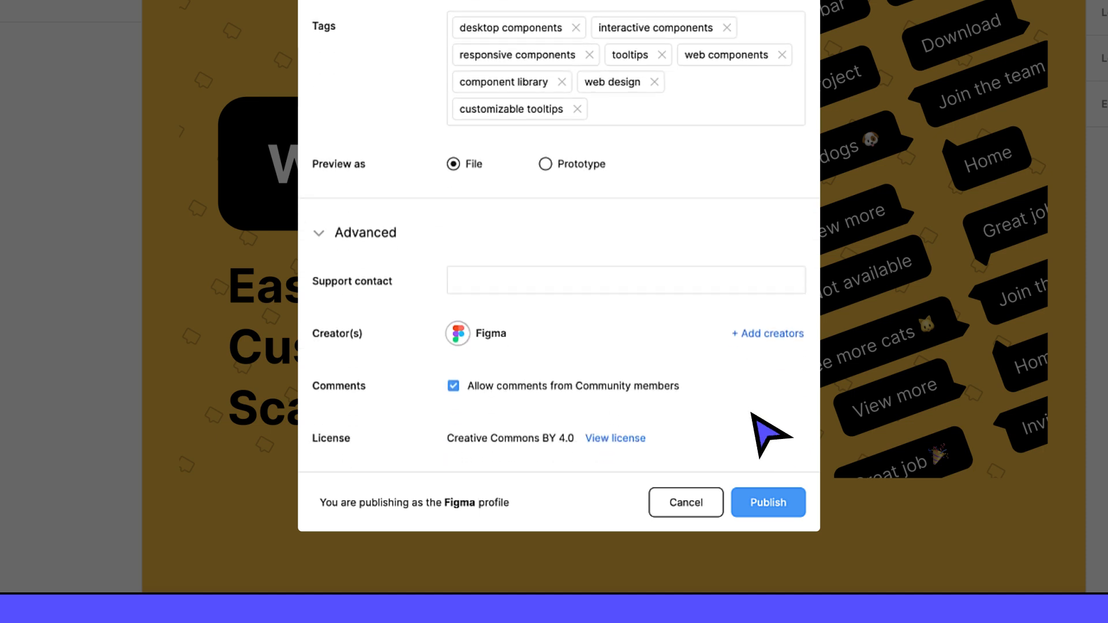
mouse_move(585, 296)
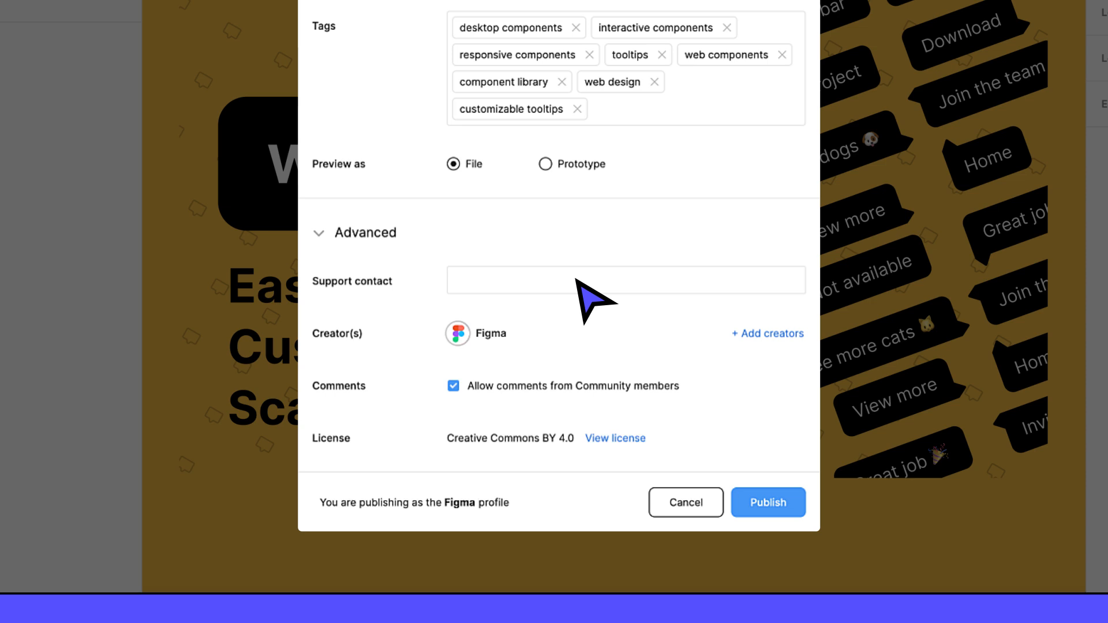
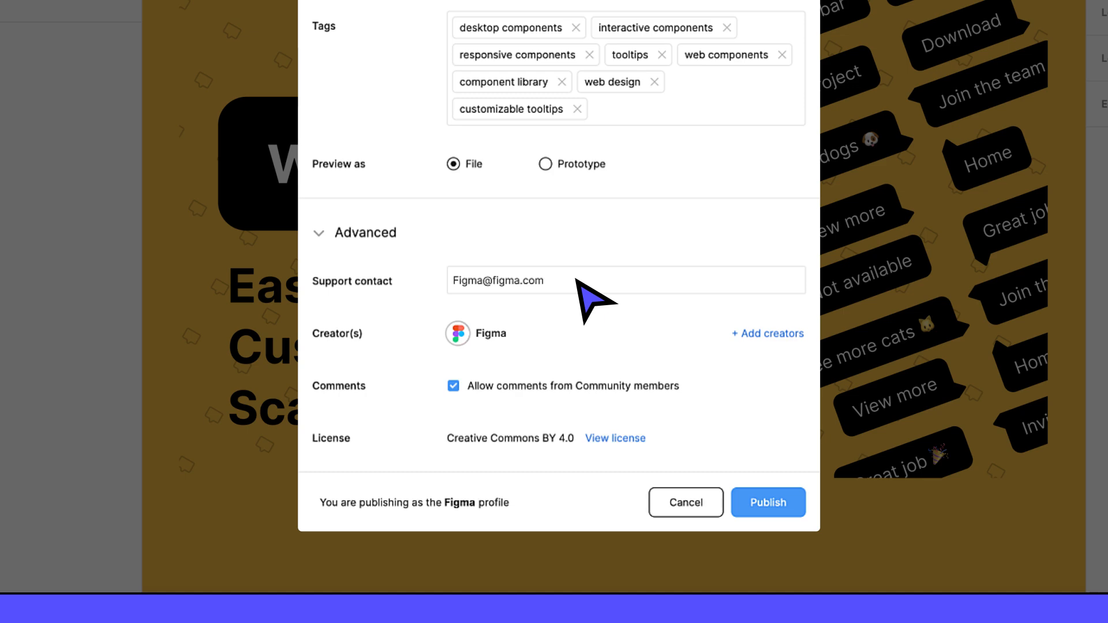
left_click(768, 503)
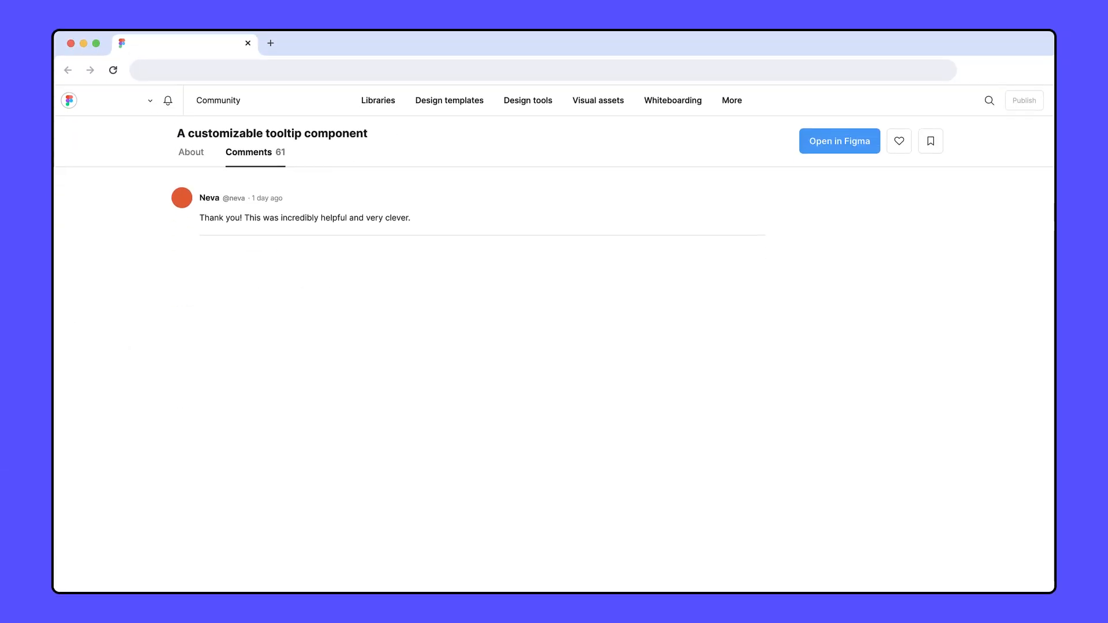
scroll("down", 3)
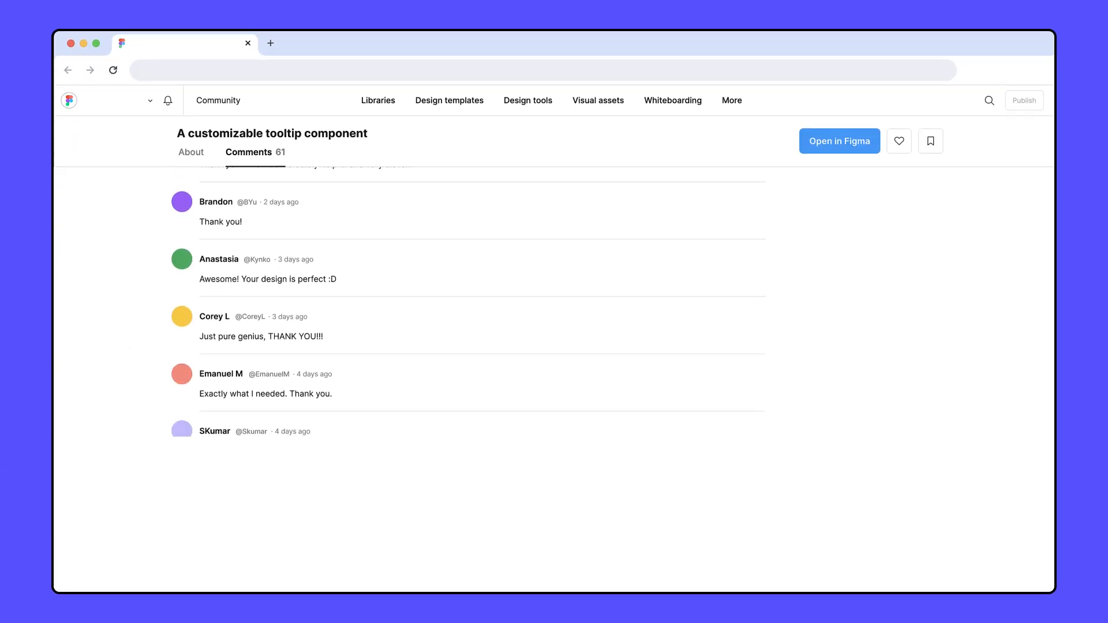
scroll("down", 3)
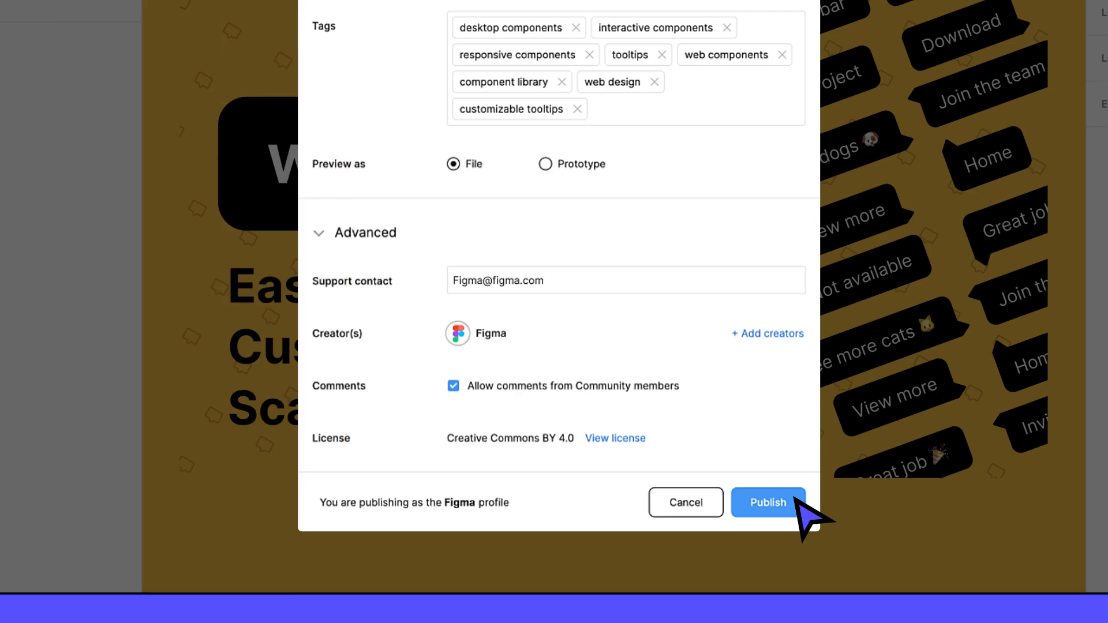
Publish the Customizable Web Tooltip file to Figma Community
left_click(767, 503)
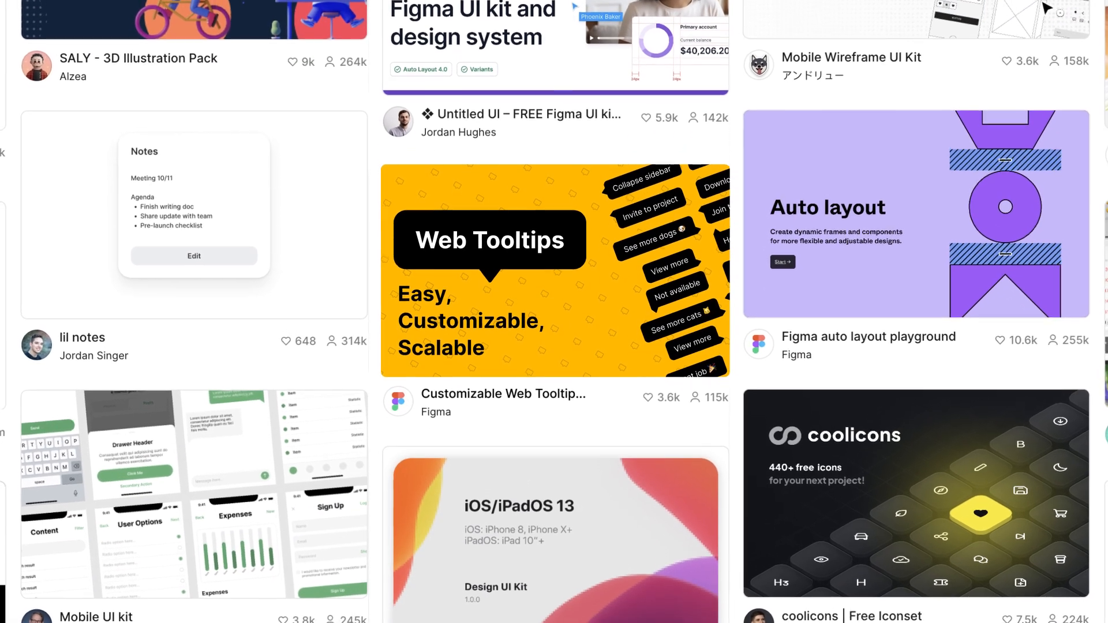
scroll("down", 3)
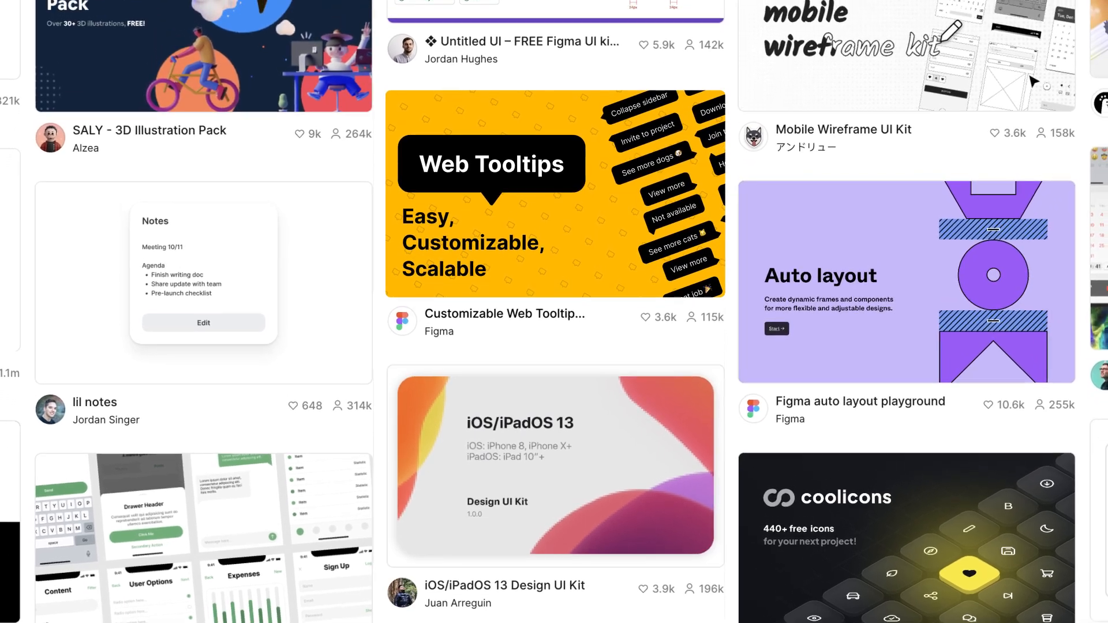
scroll("down", 3)
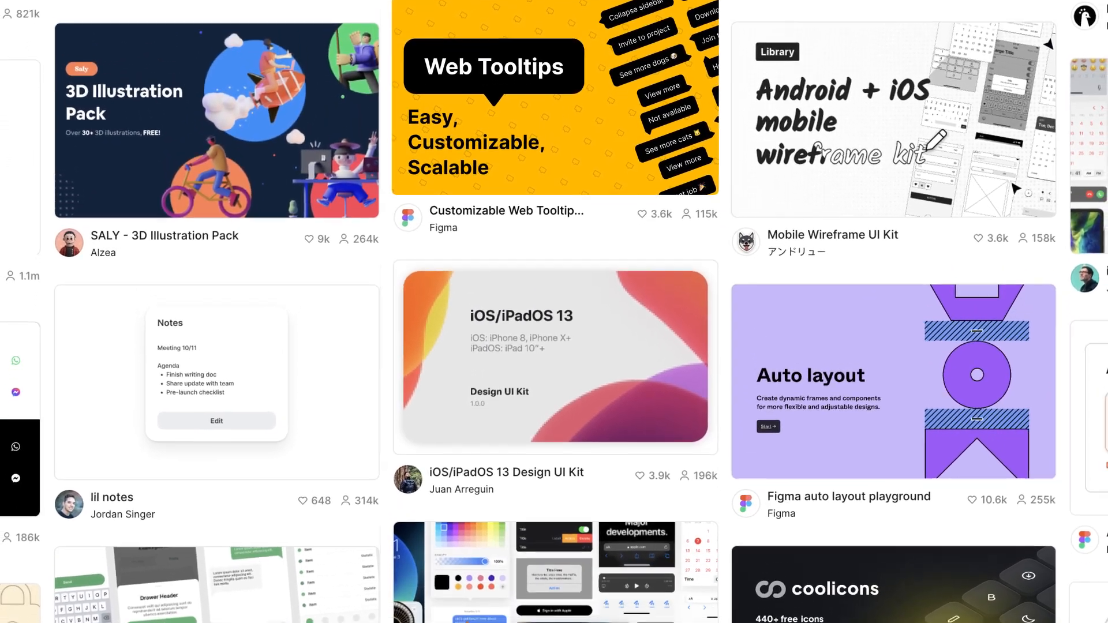